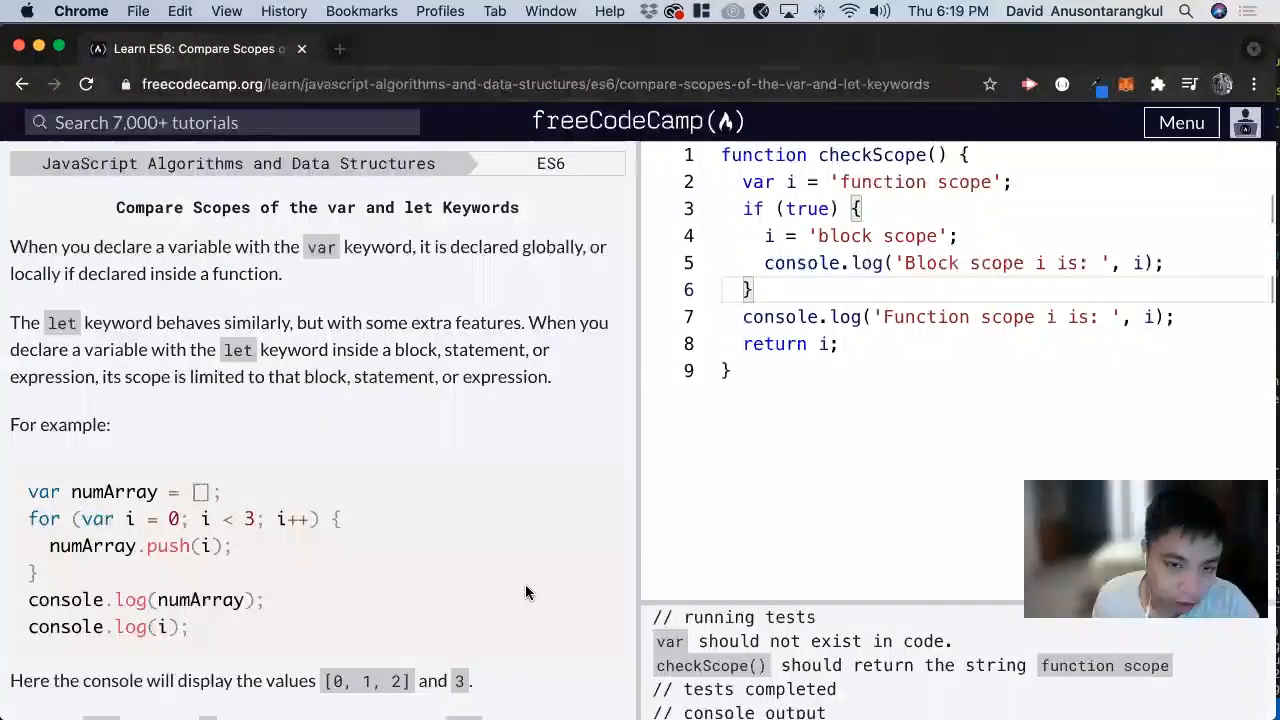
mouse_move(552, 198)
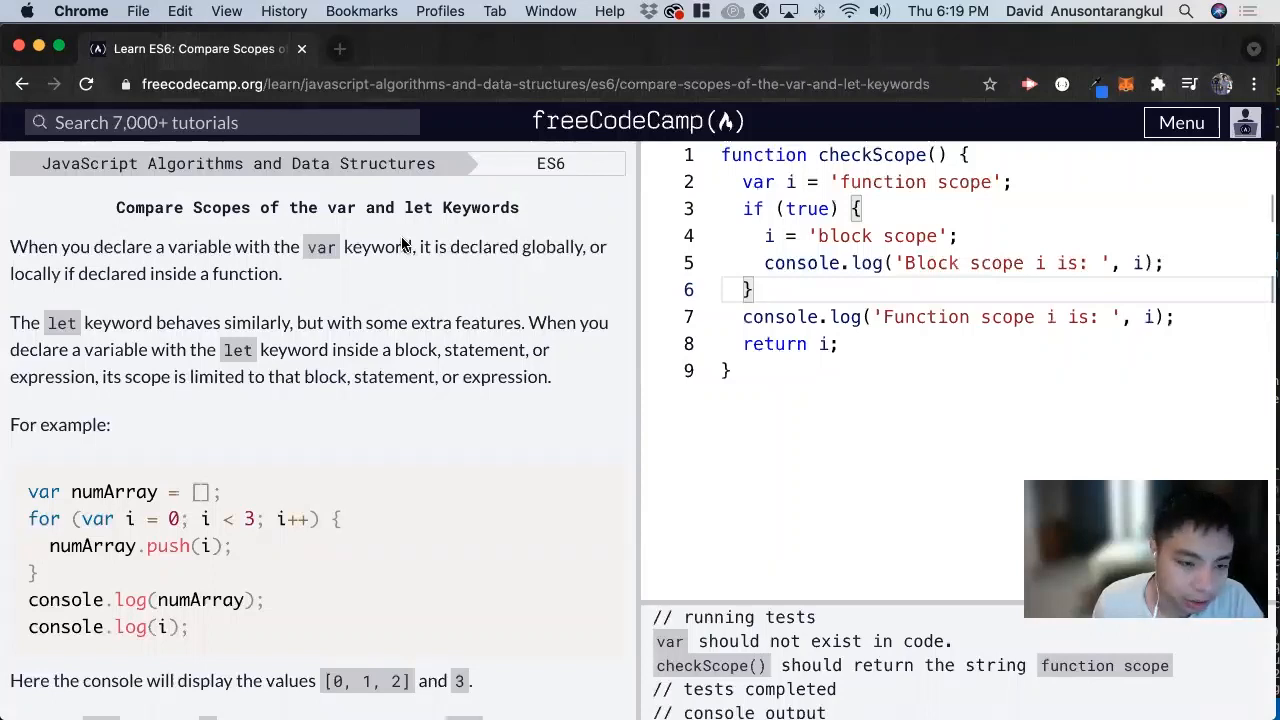
mouse_move(290, 240)
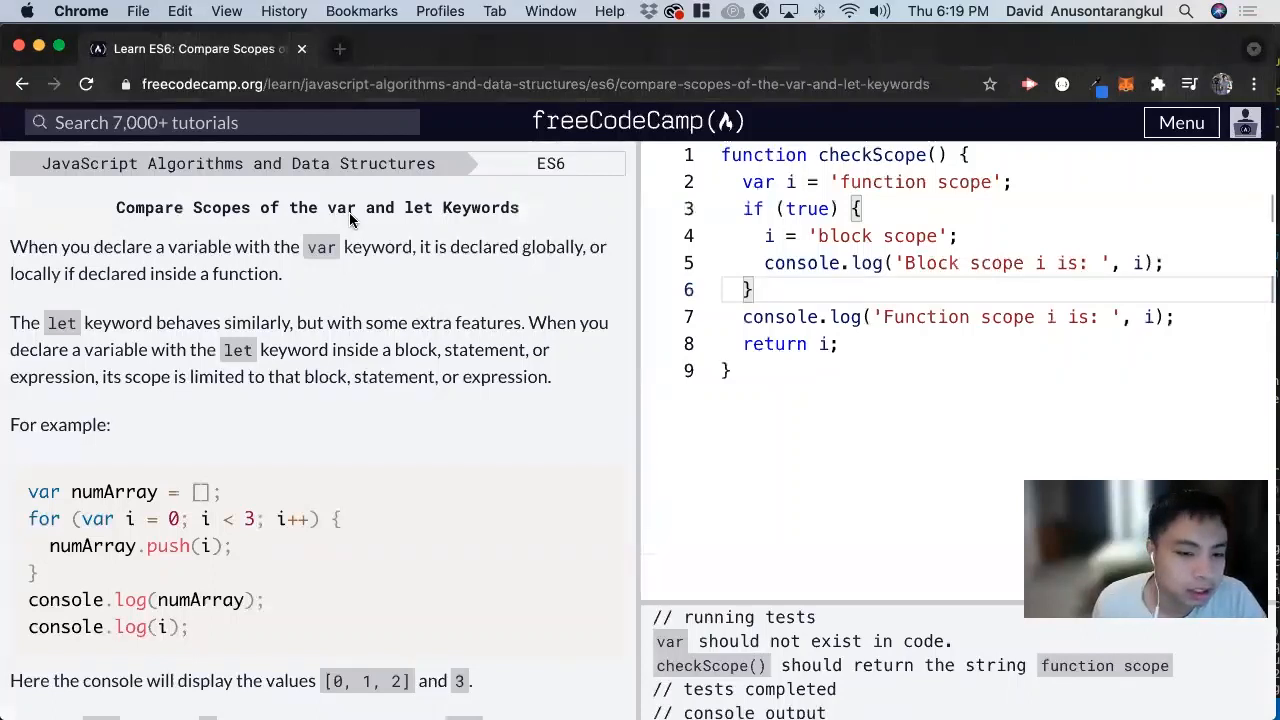
mouse_move(384, 236)
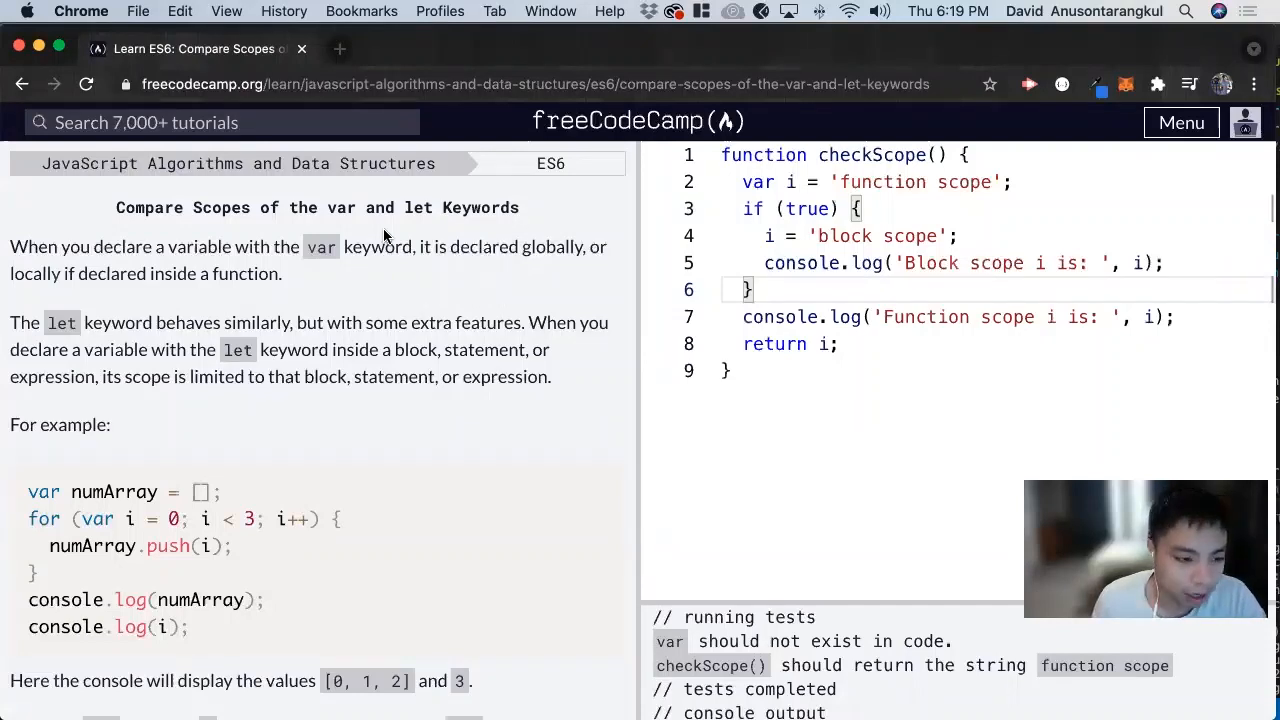
- Read the challenge description and study the var i declaration and for-loop header in the example
scroll("down", 3)
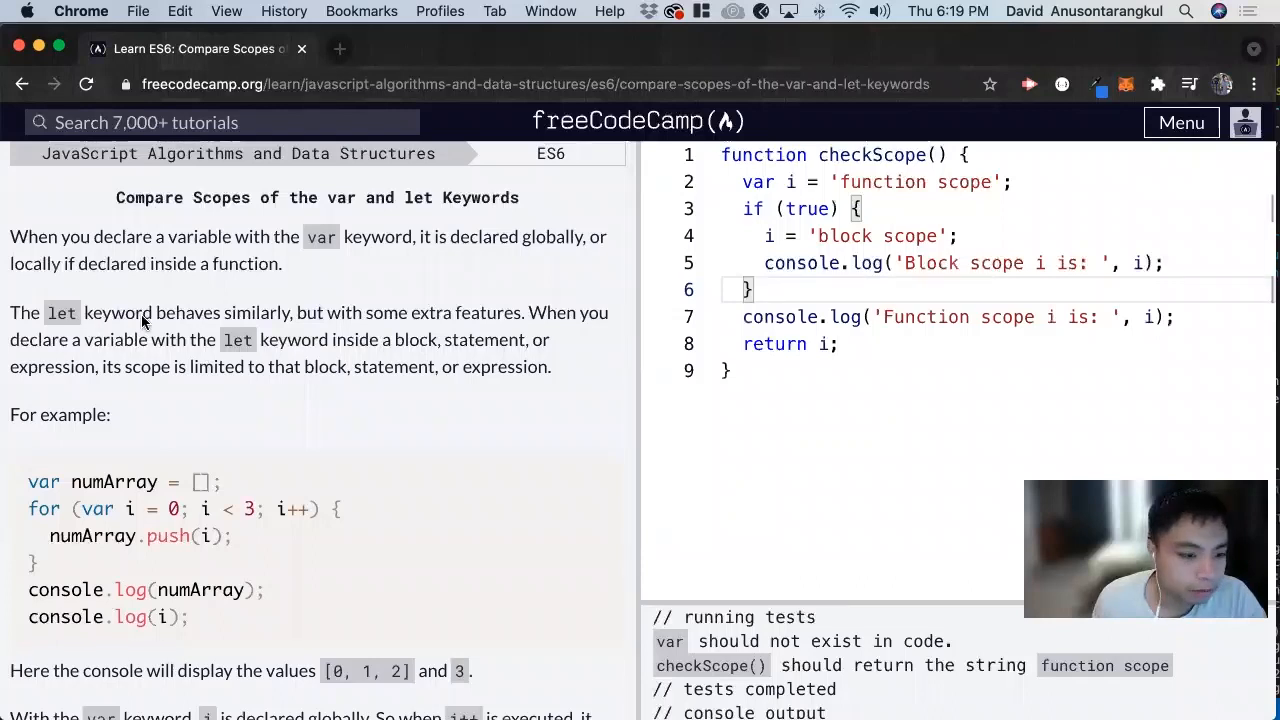
mouse_move(564, 292)
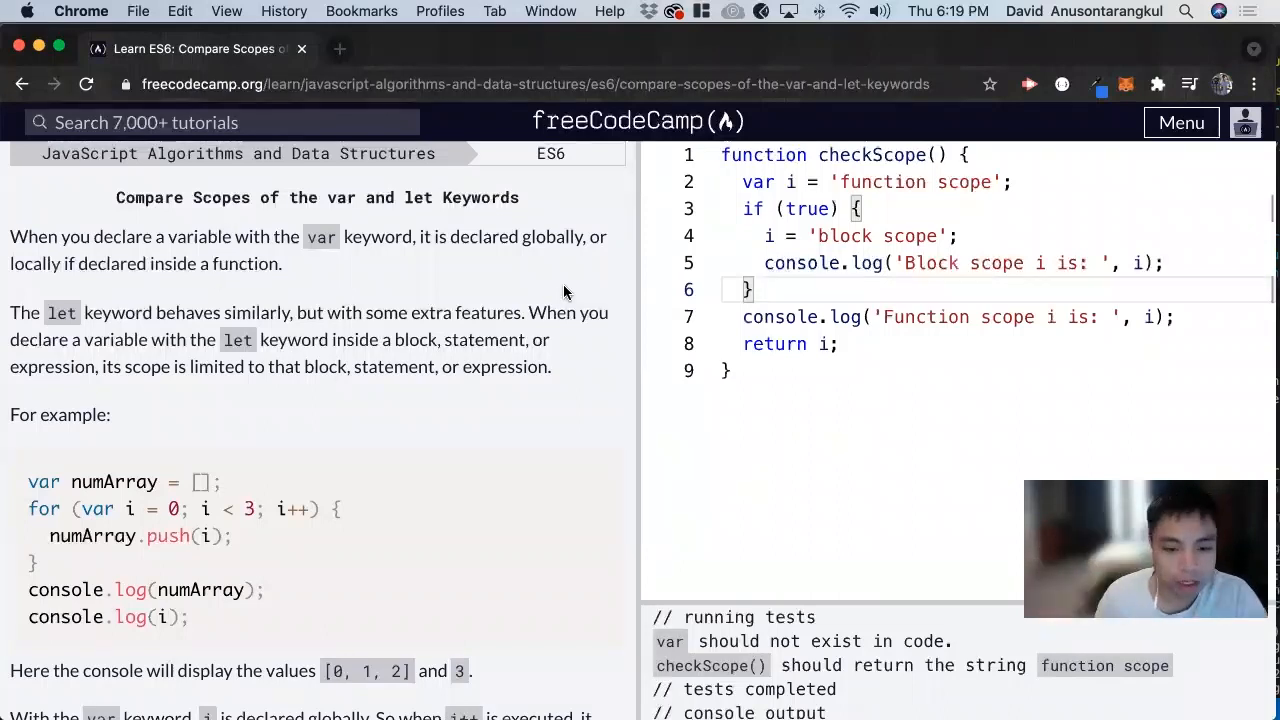
scroll("down", 3)
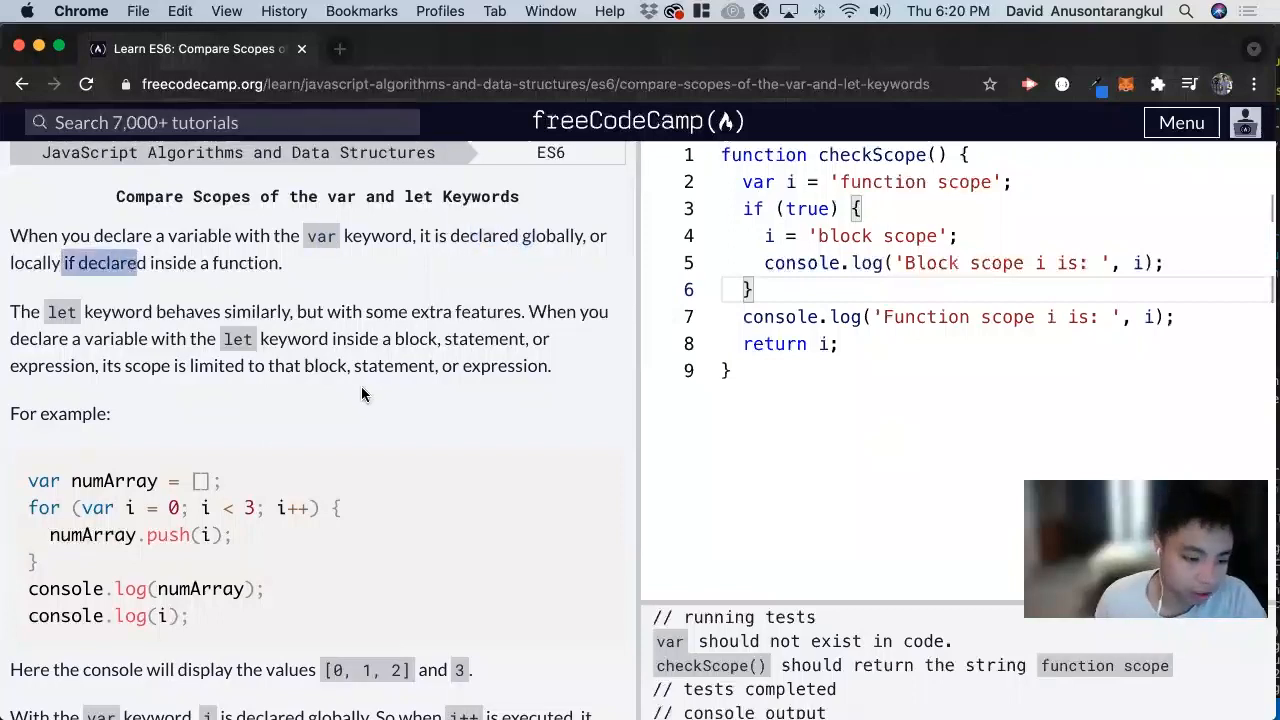
scroll("down", 3)
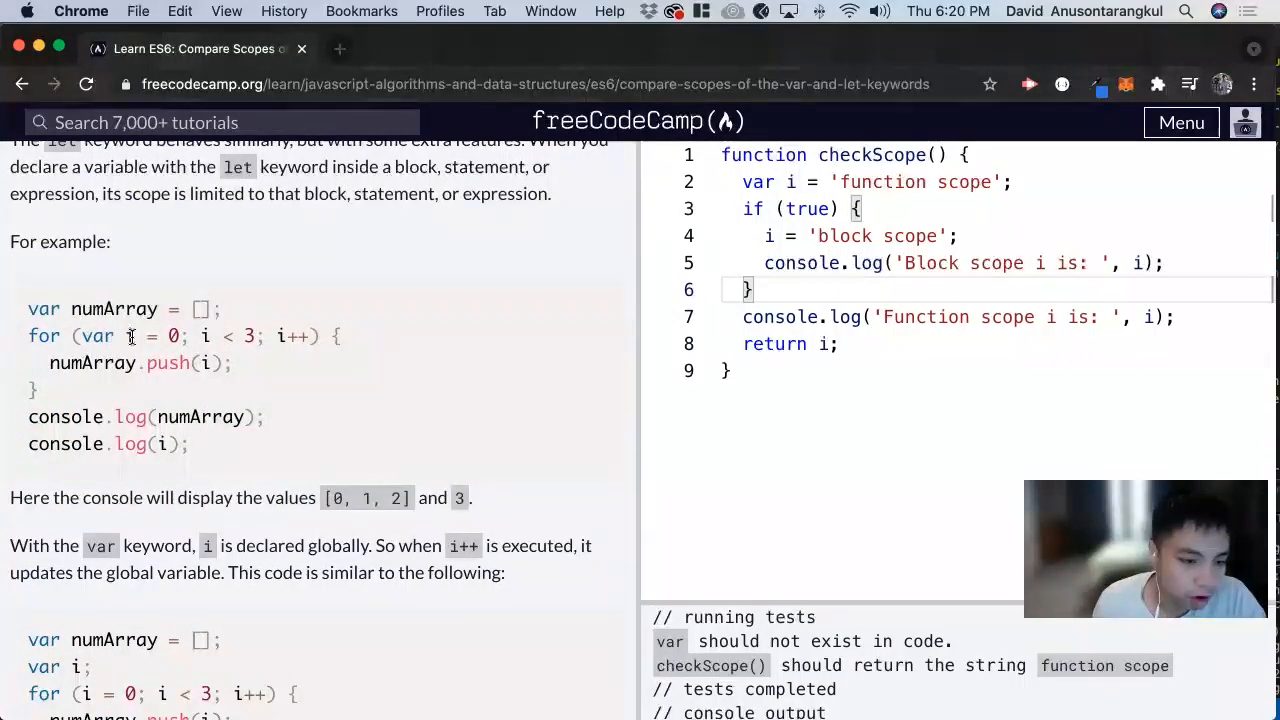
double_click(172, 336)
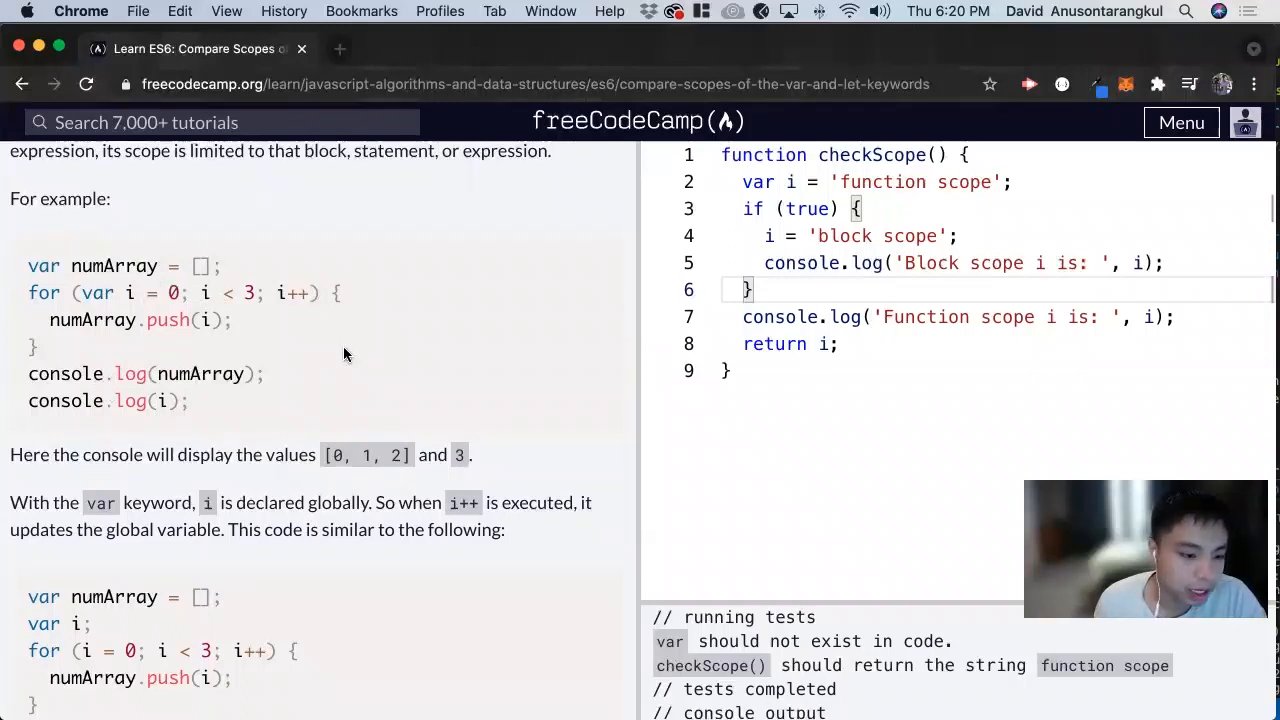
mouse_move(290, 380)
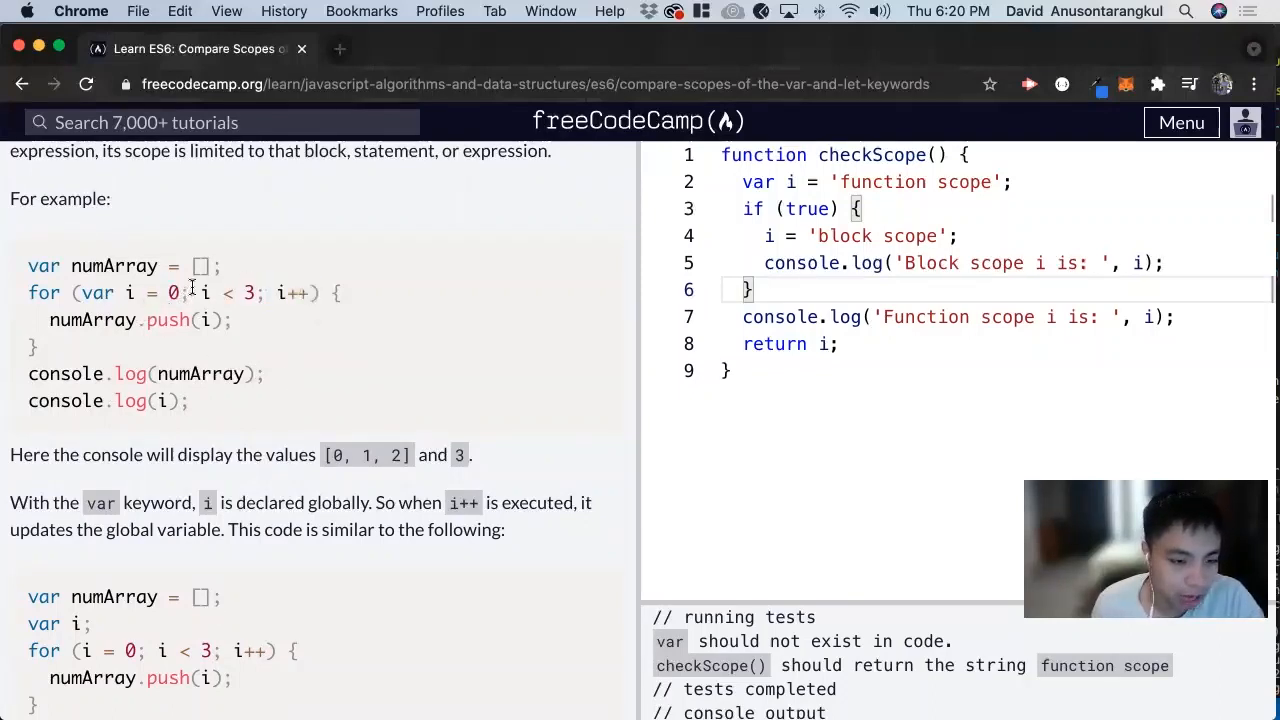
mouse_move(370, 500)
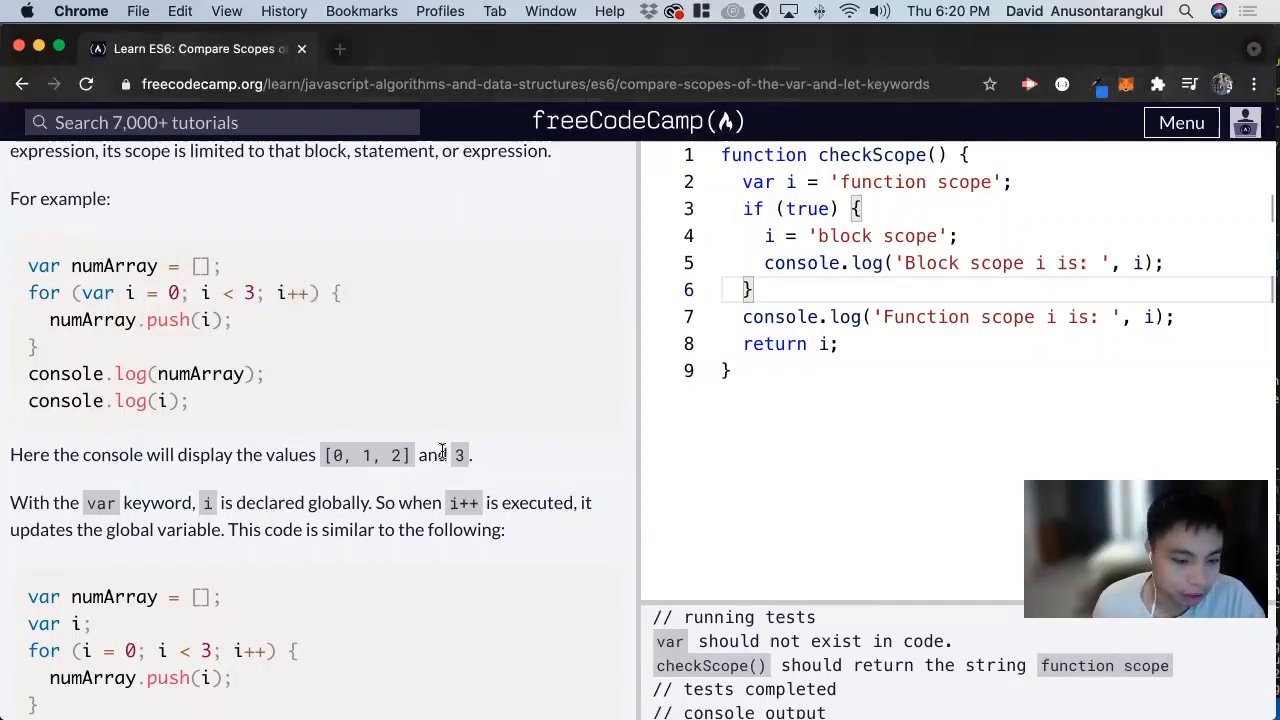
scroll("down", 3)
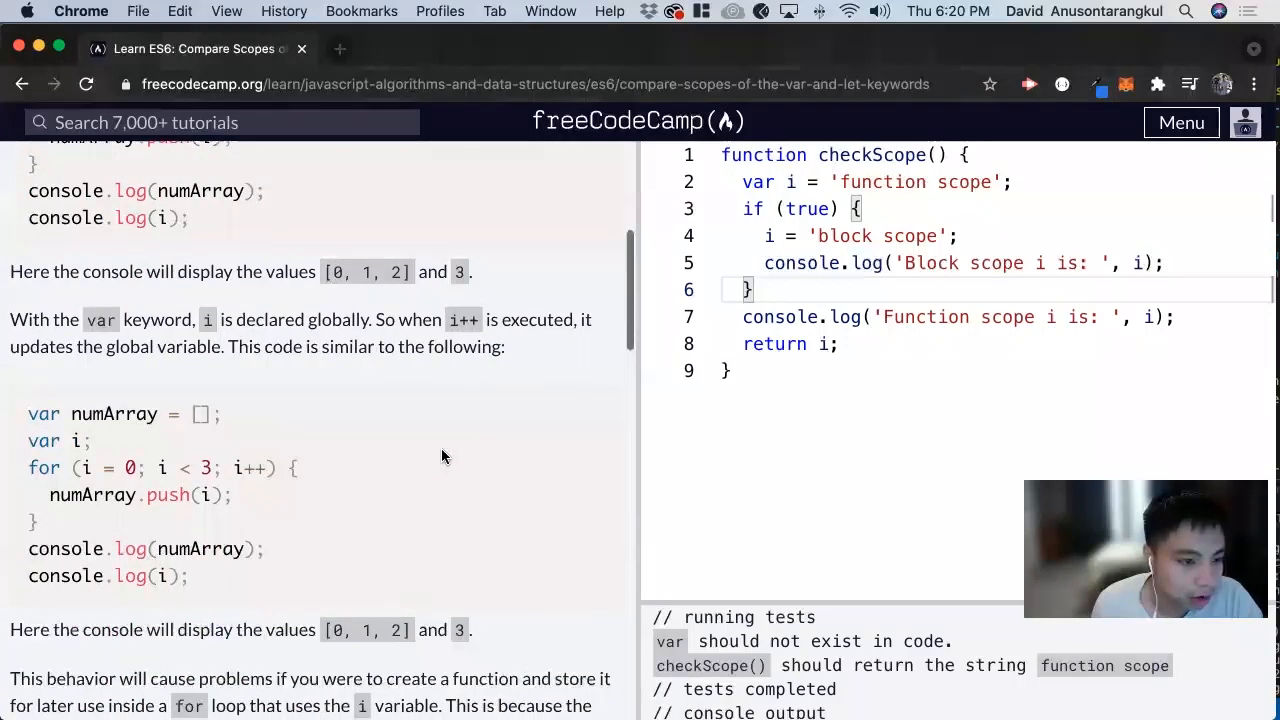
scroll("down", 3)
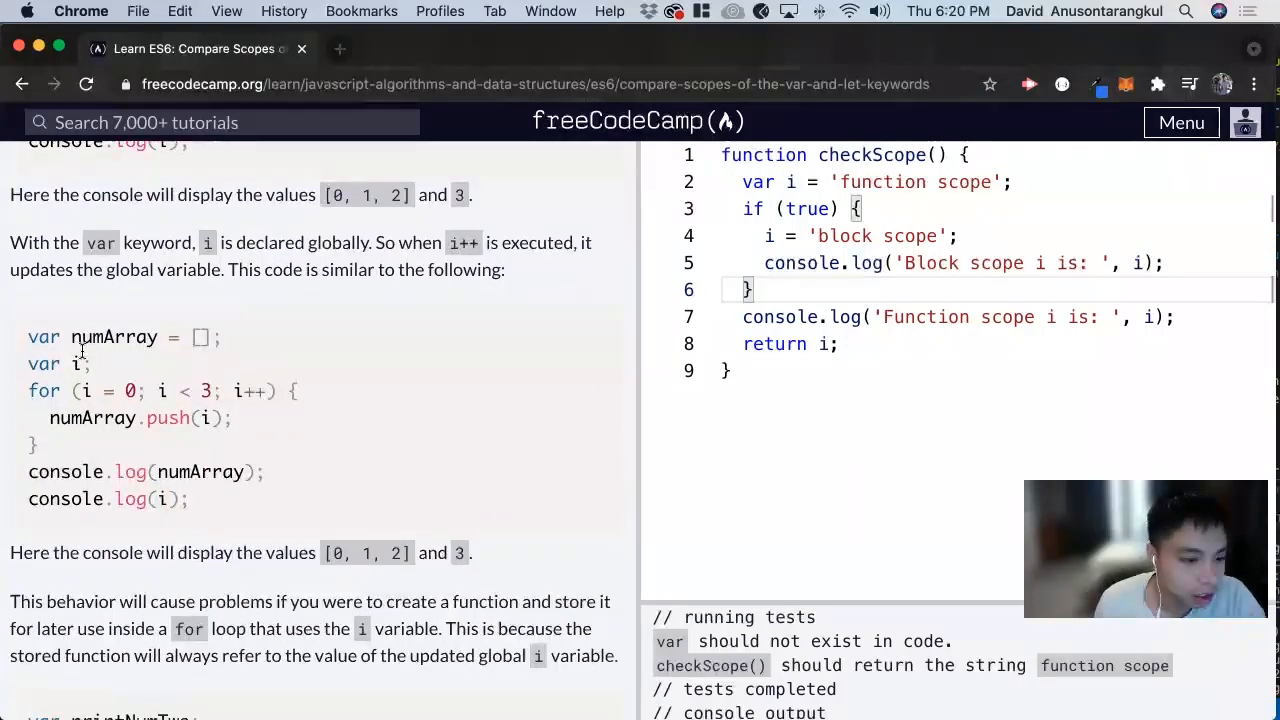
double_click(44, 364)
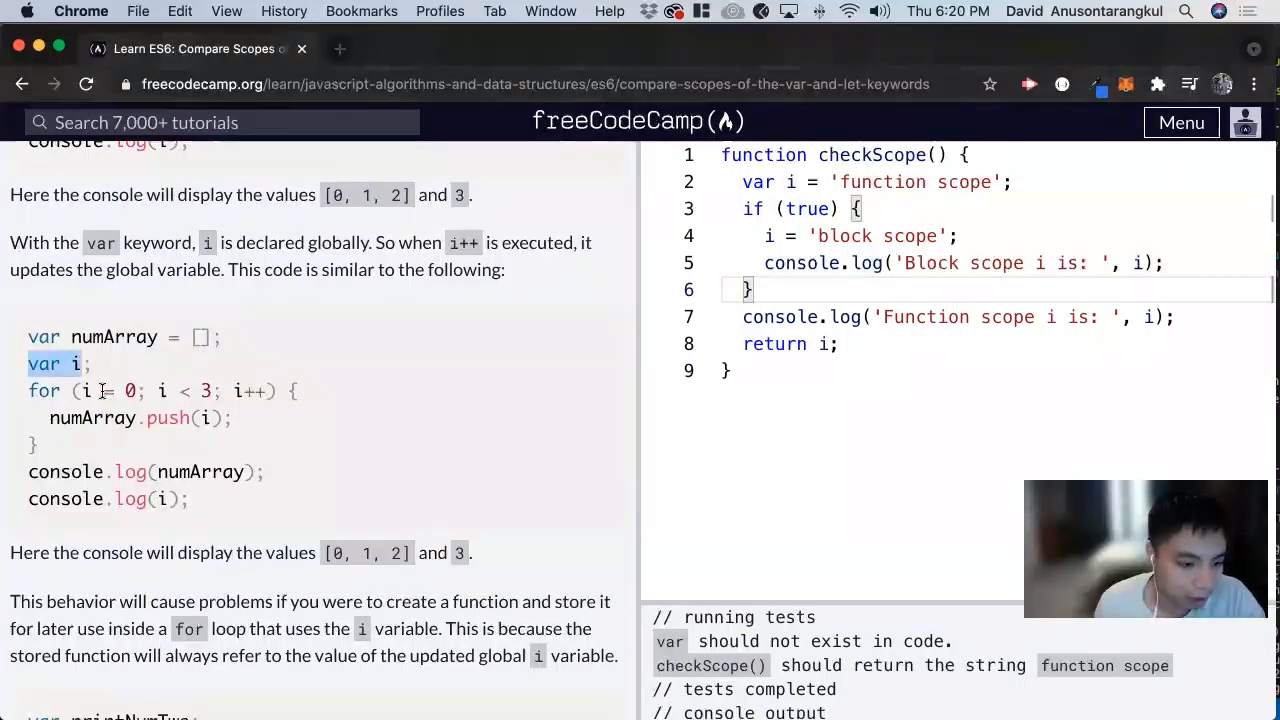
left_click(90, 390)
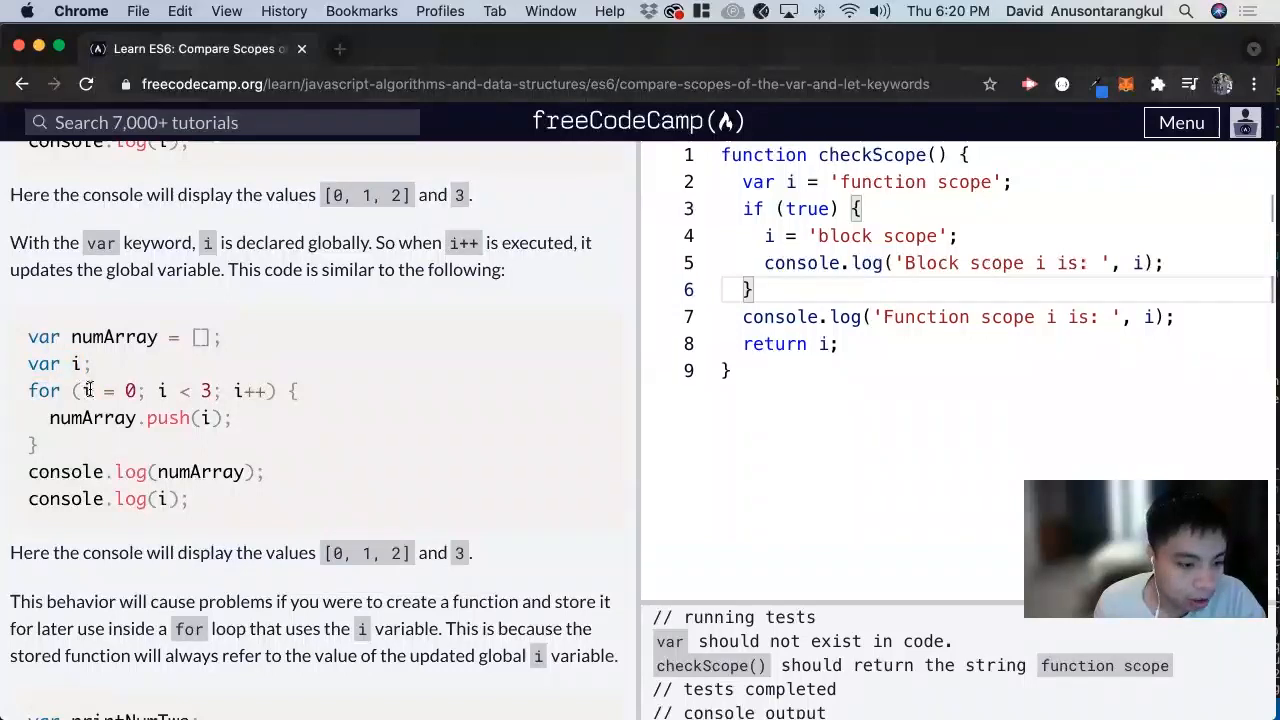
double_click(86, 390)
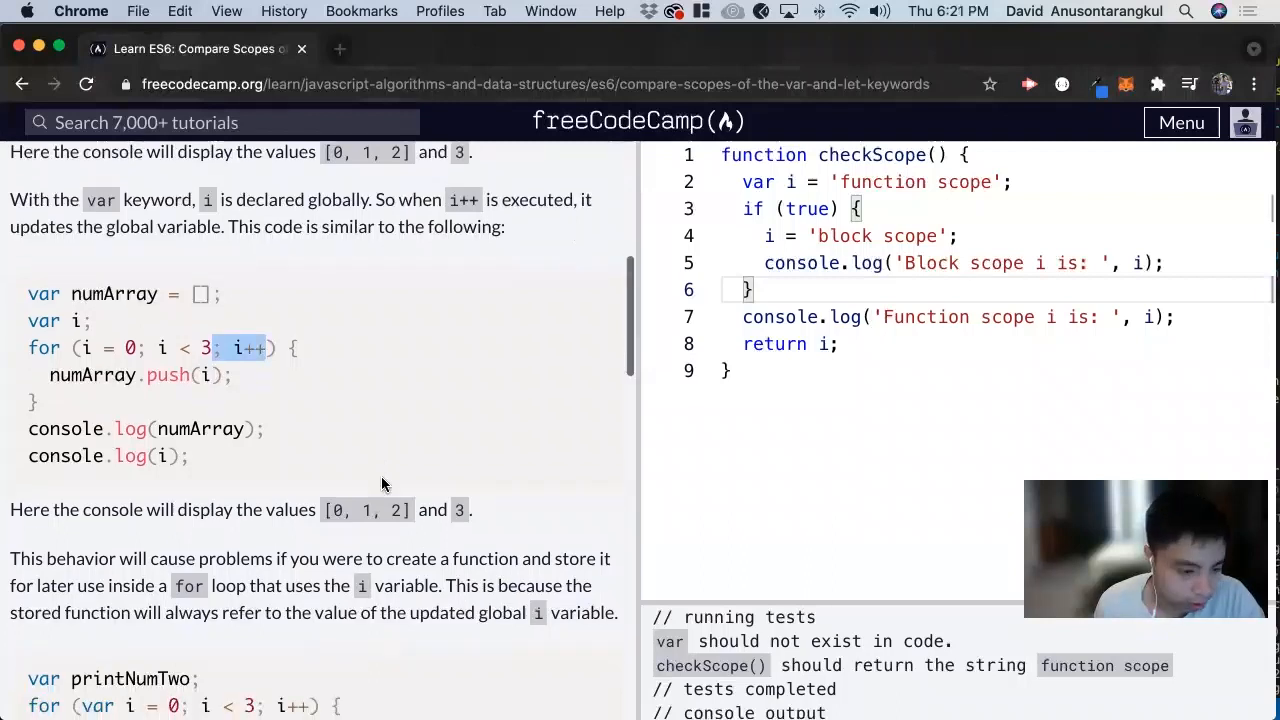
- Continue through the explanation, examining the === comparison in the example code
scroll("down", 3)
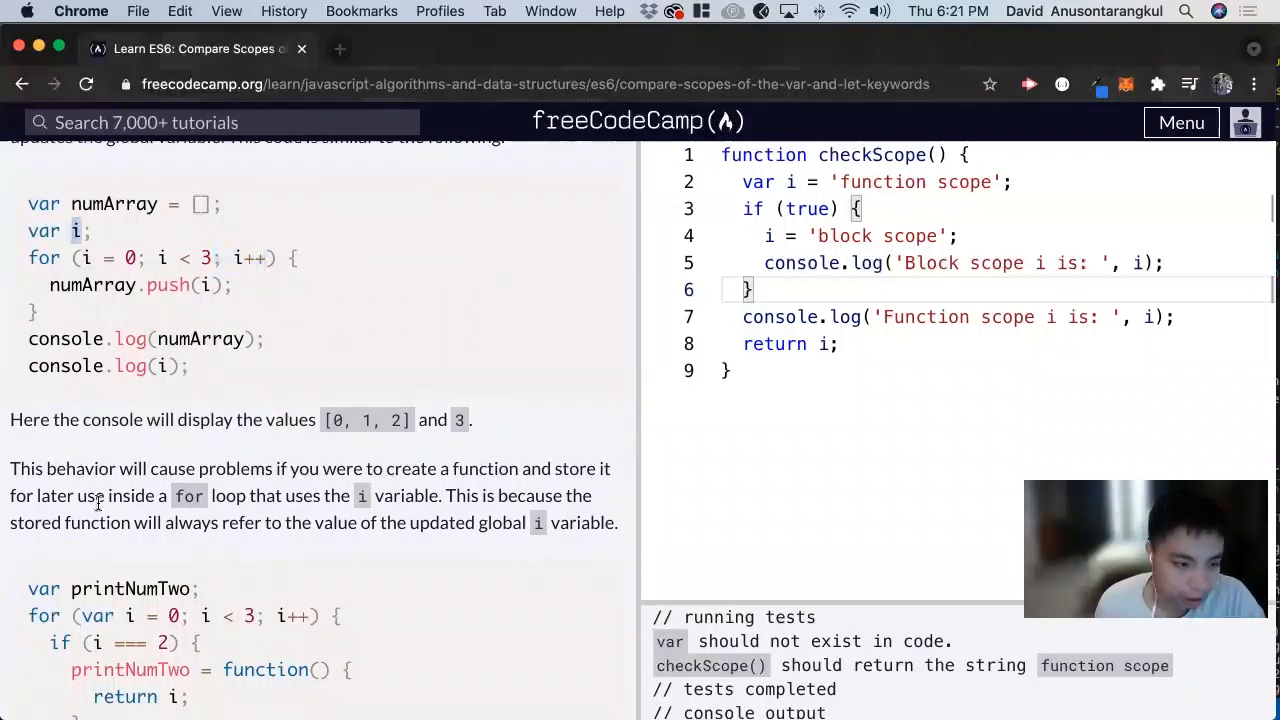
mouse_move(458, 538)
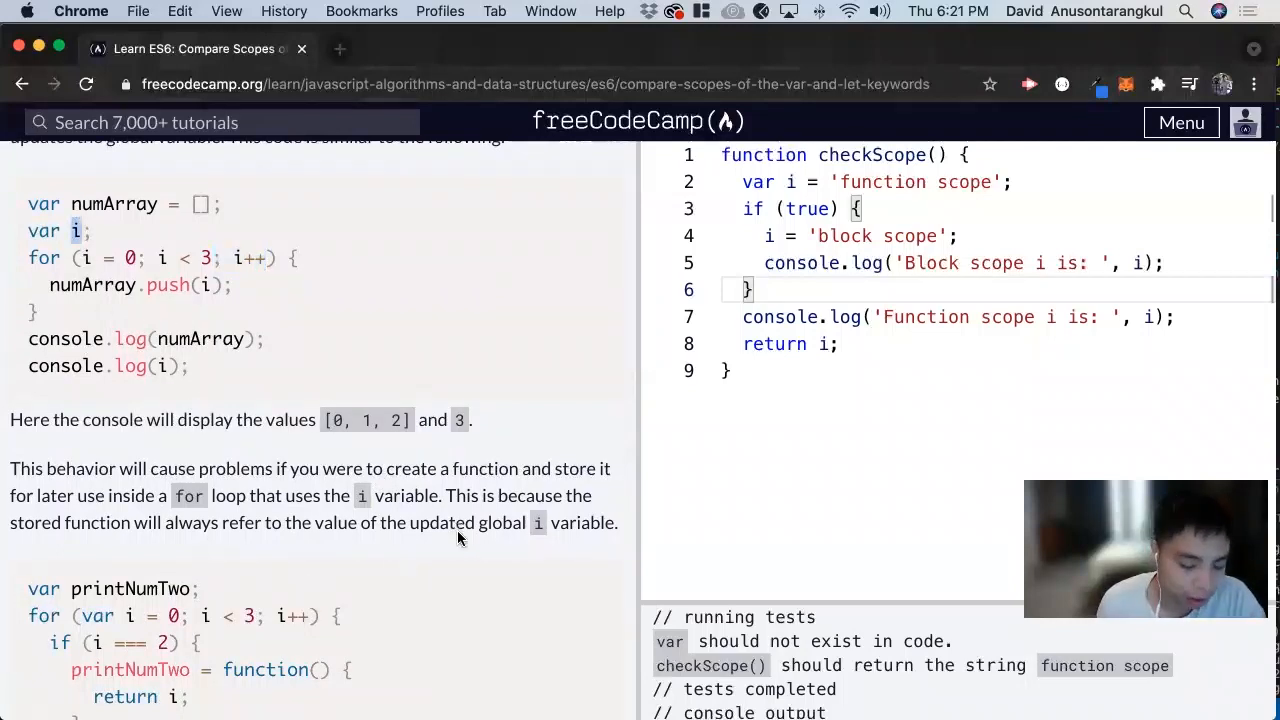
mouse_move(484, 304)
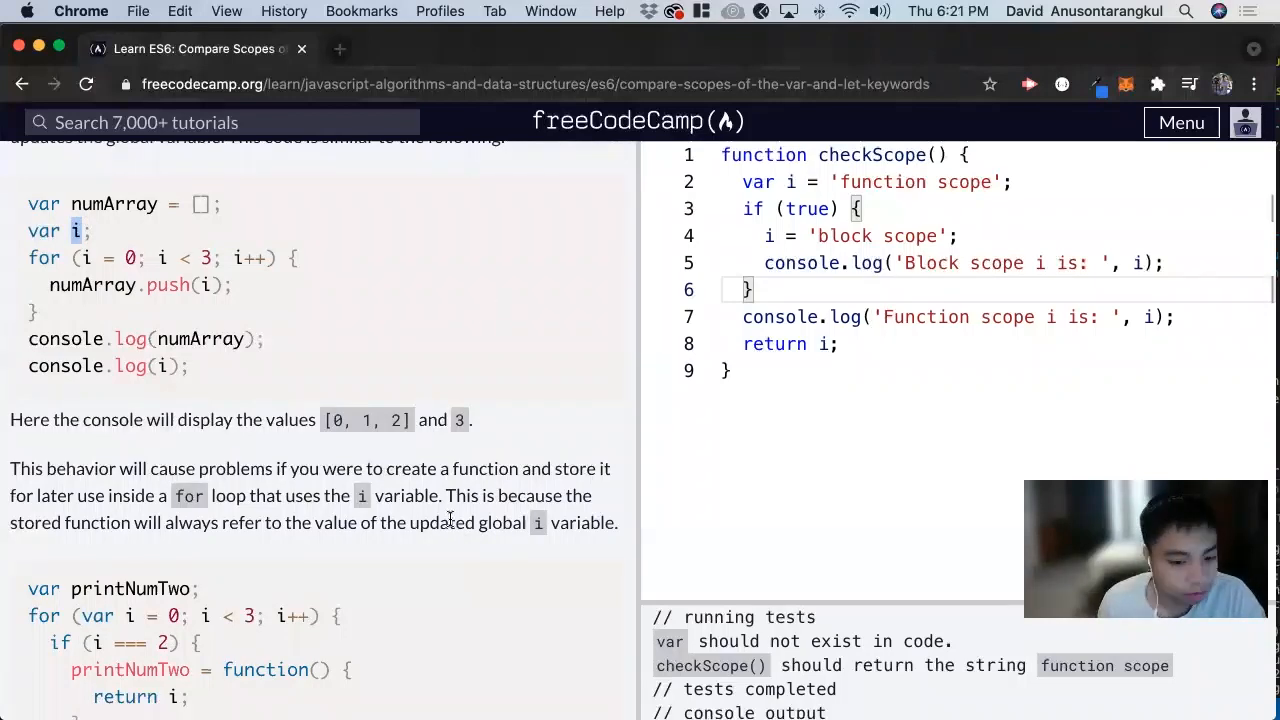
scroll("down", 3)
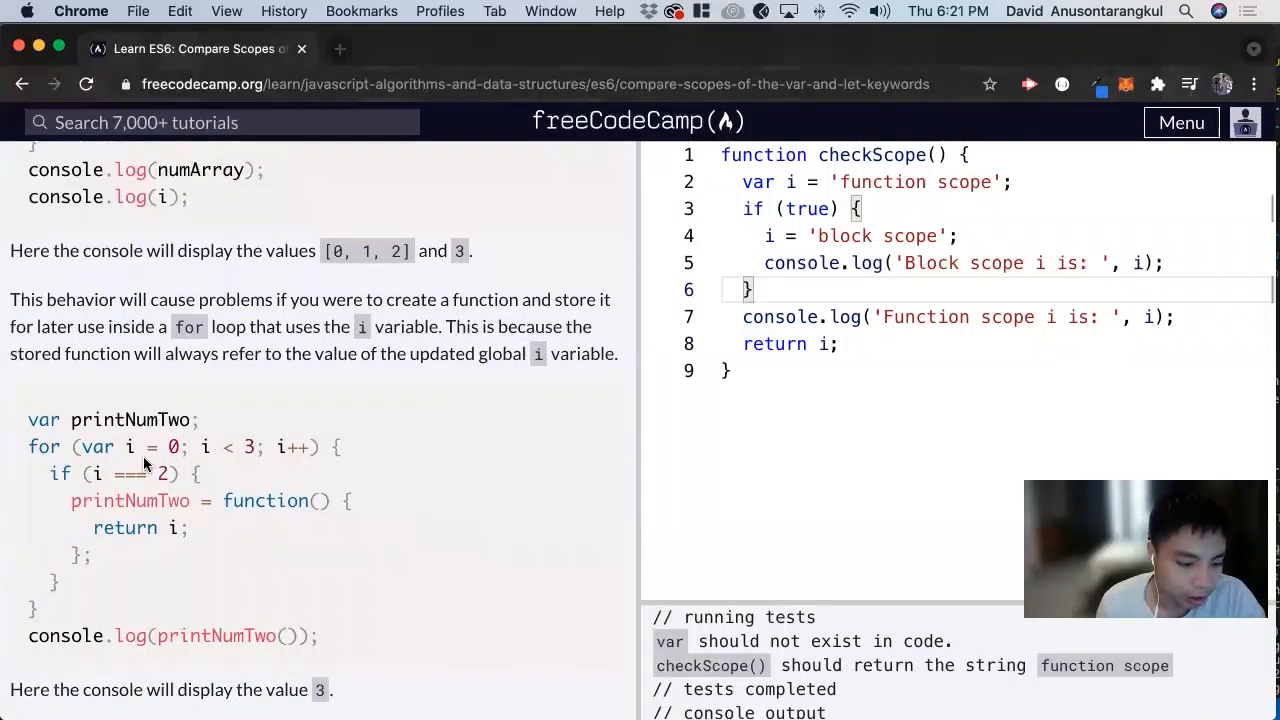
scroll("down", 3)
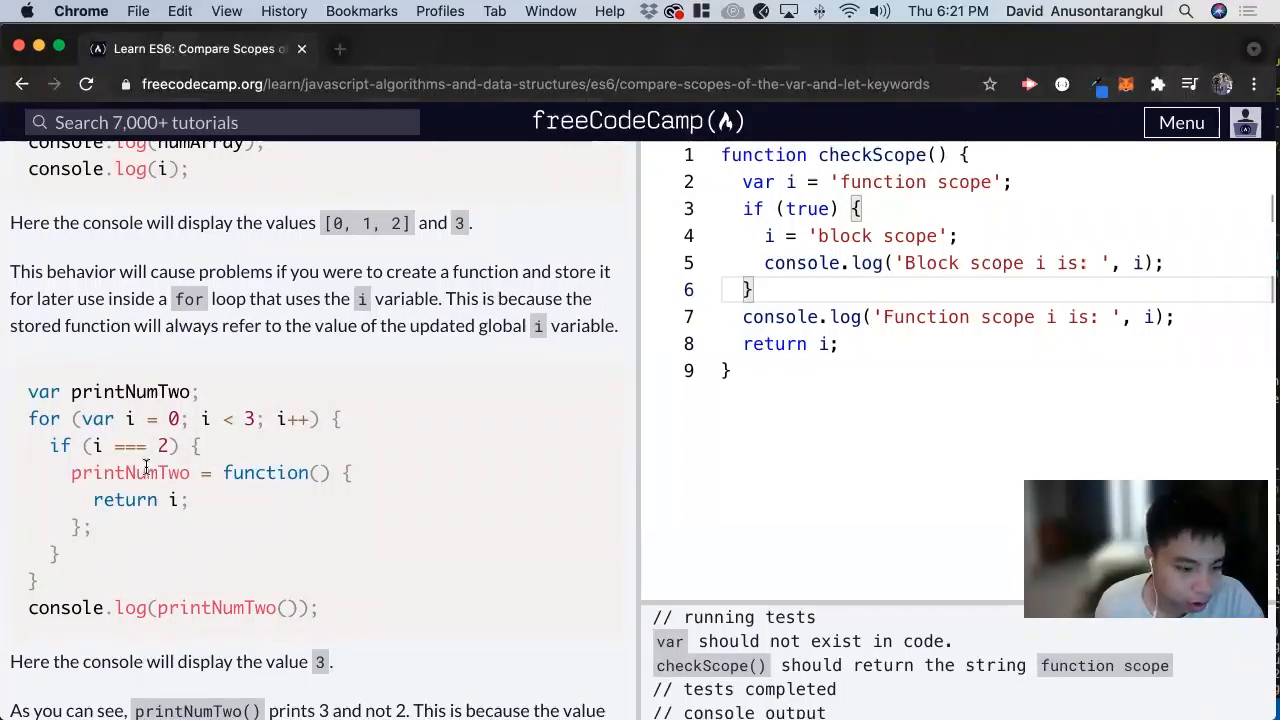
scroll("down", 3)
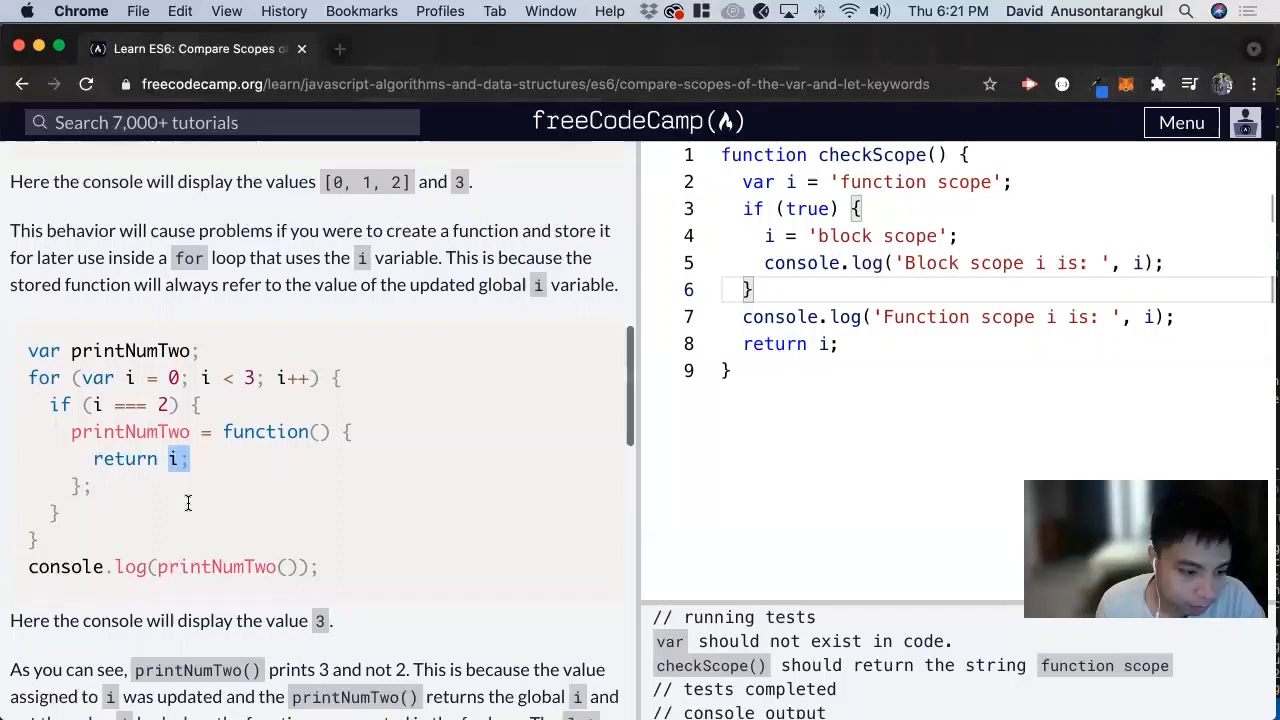
scroll("down", 3)
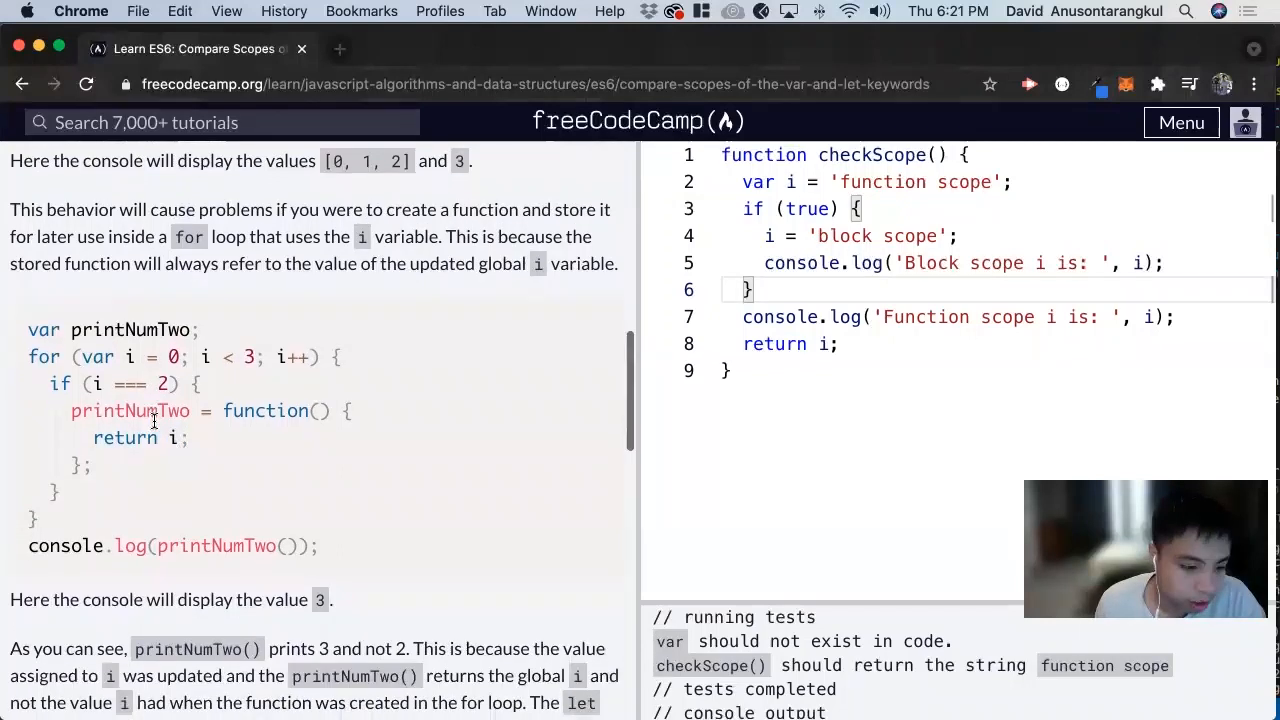
scroll("down", 3)
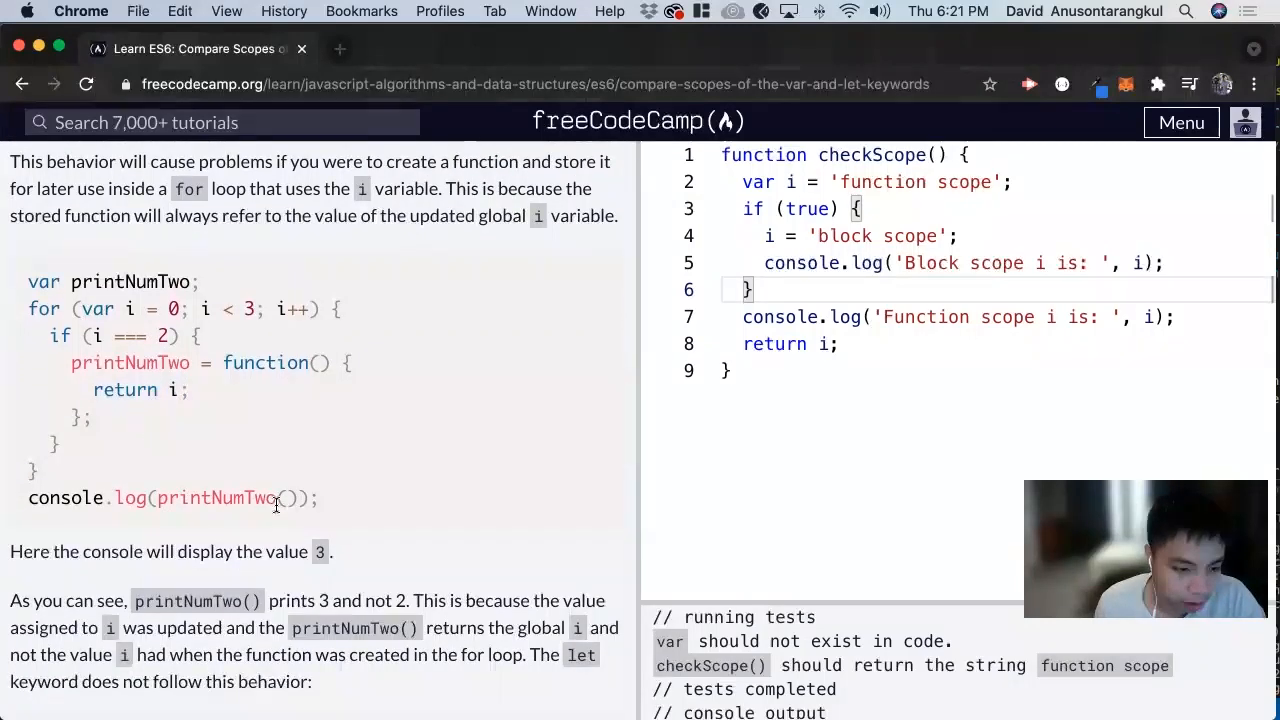
mouse_move(156, 388)
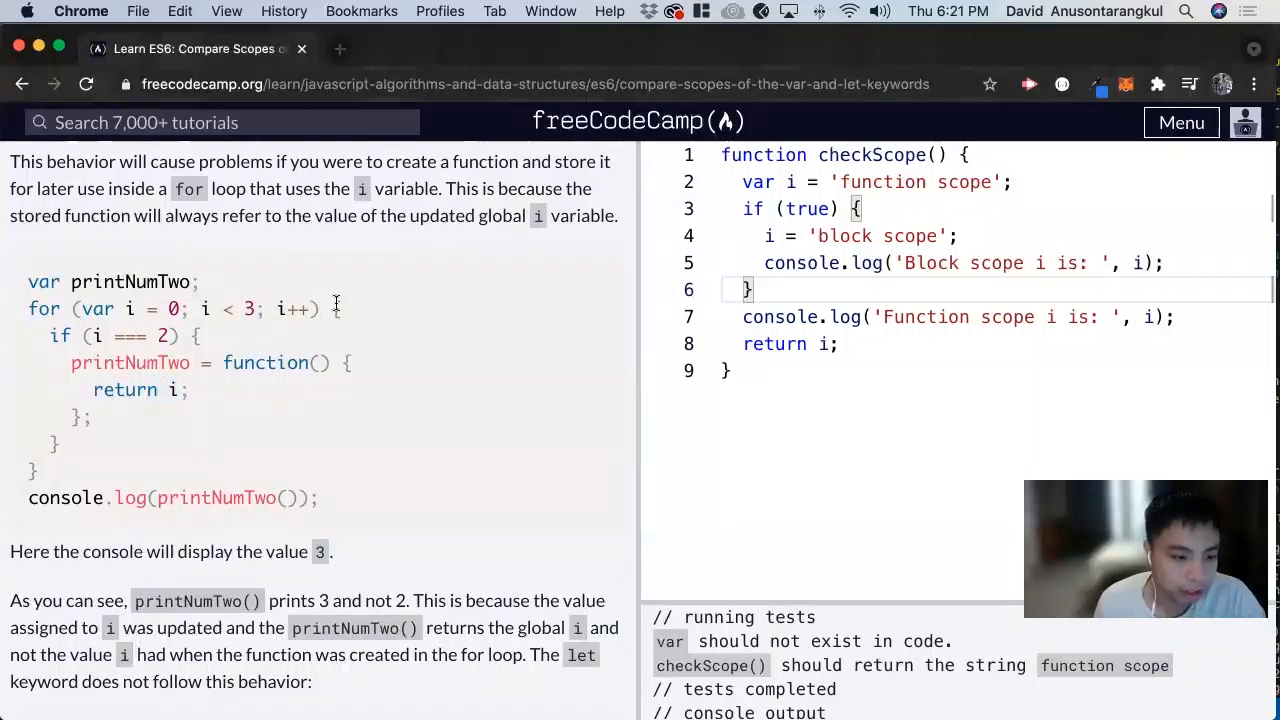
mouse_move(316, 488)
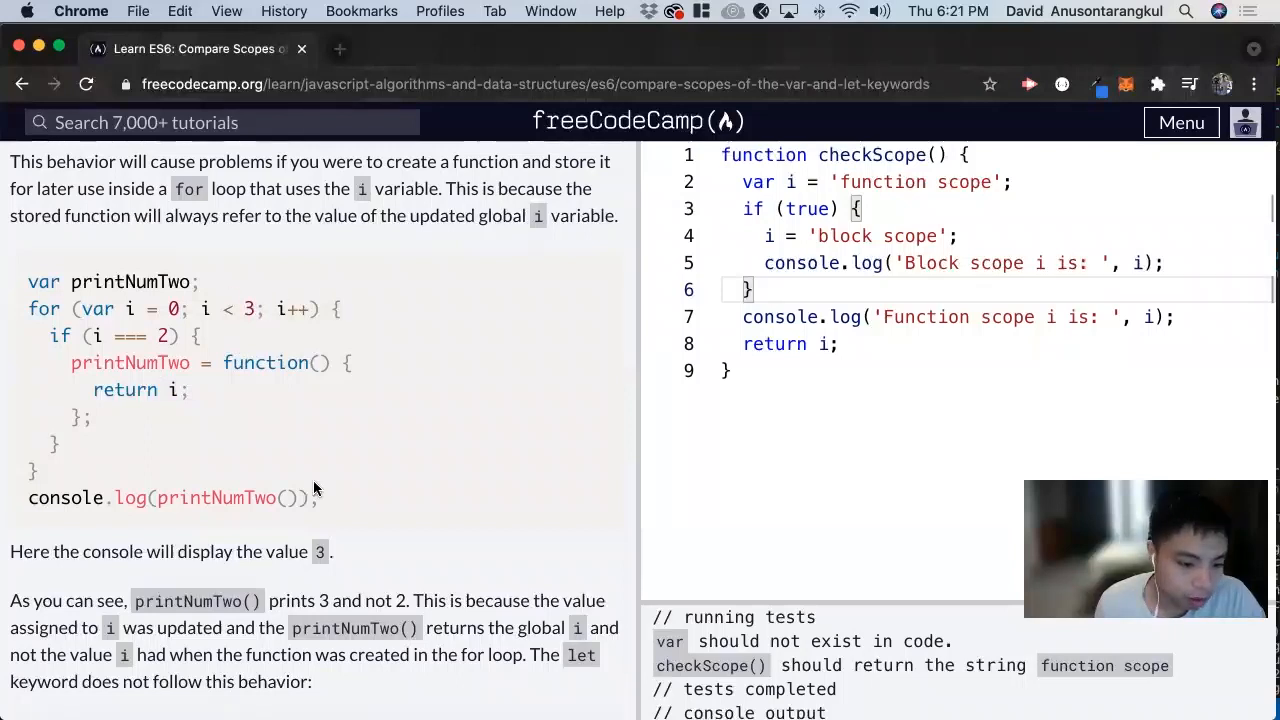
scroll("down", 3)
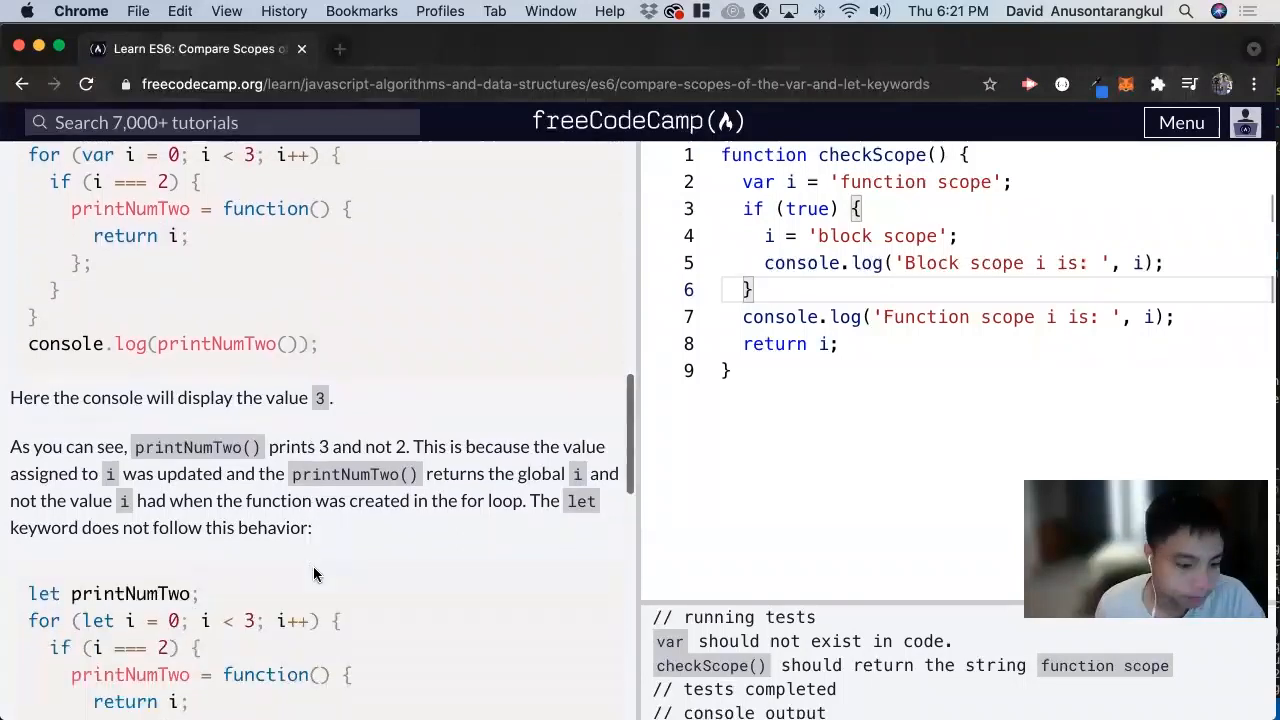
scroll("down", 3)
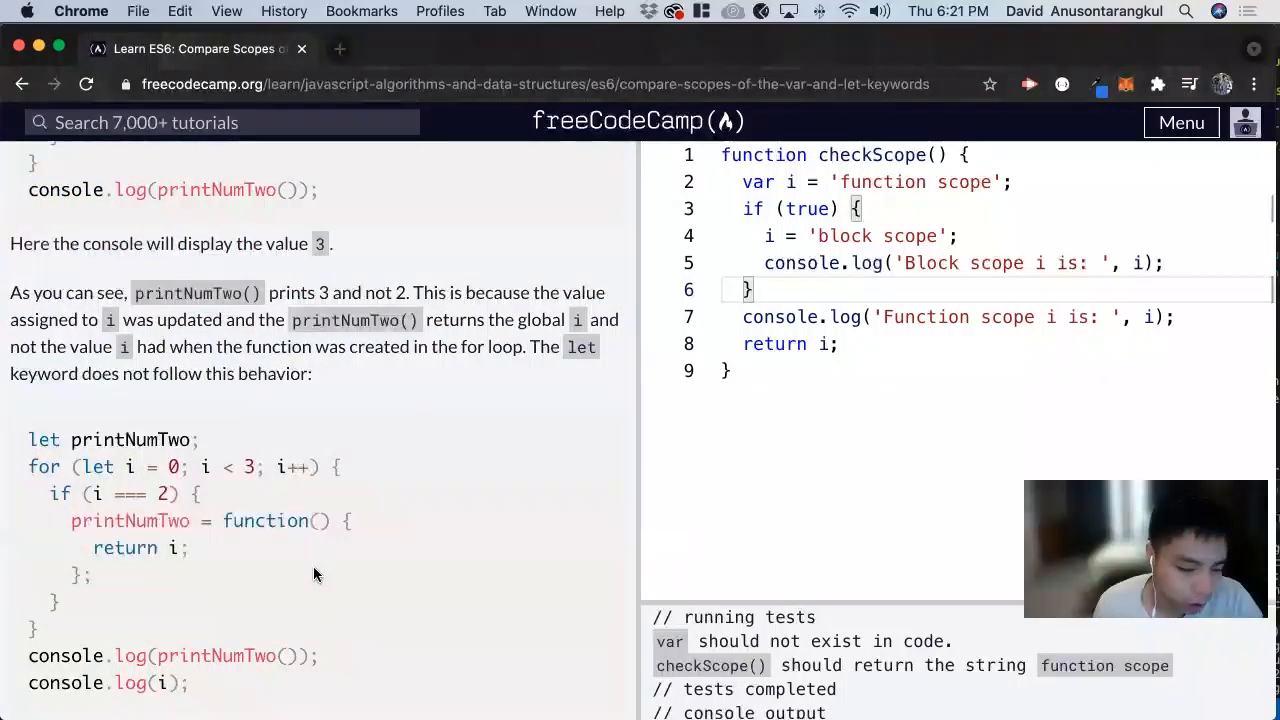
scroll("down", 3)
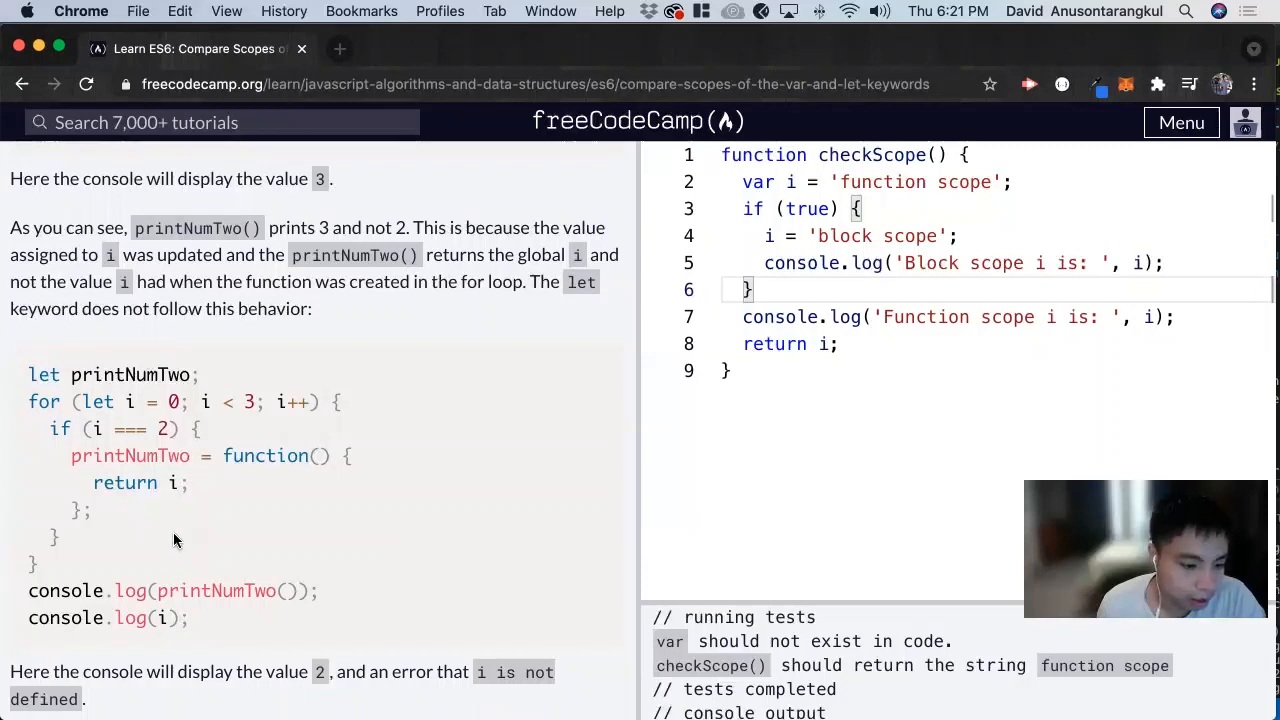
scroll("down", 3)
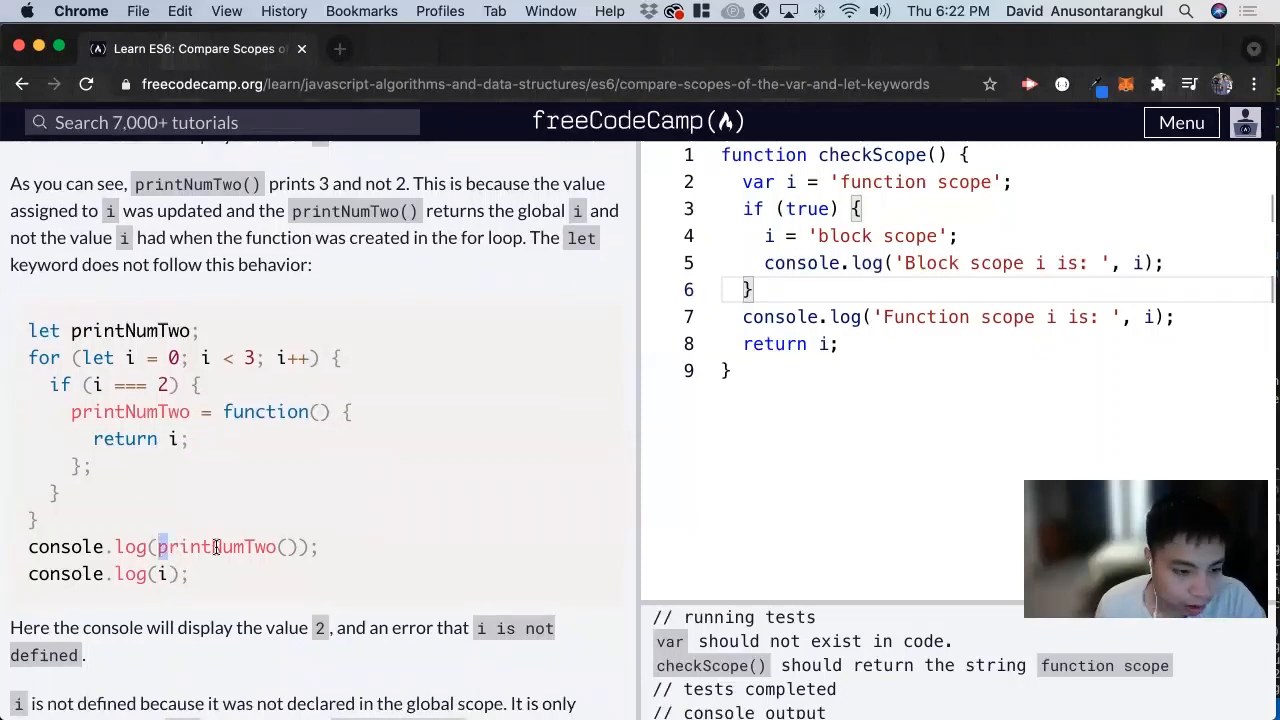
double_click(188, 546)
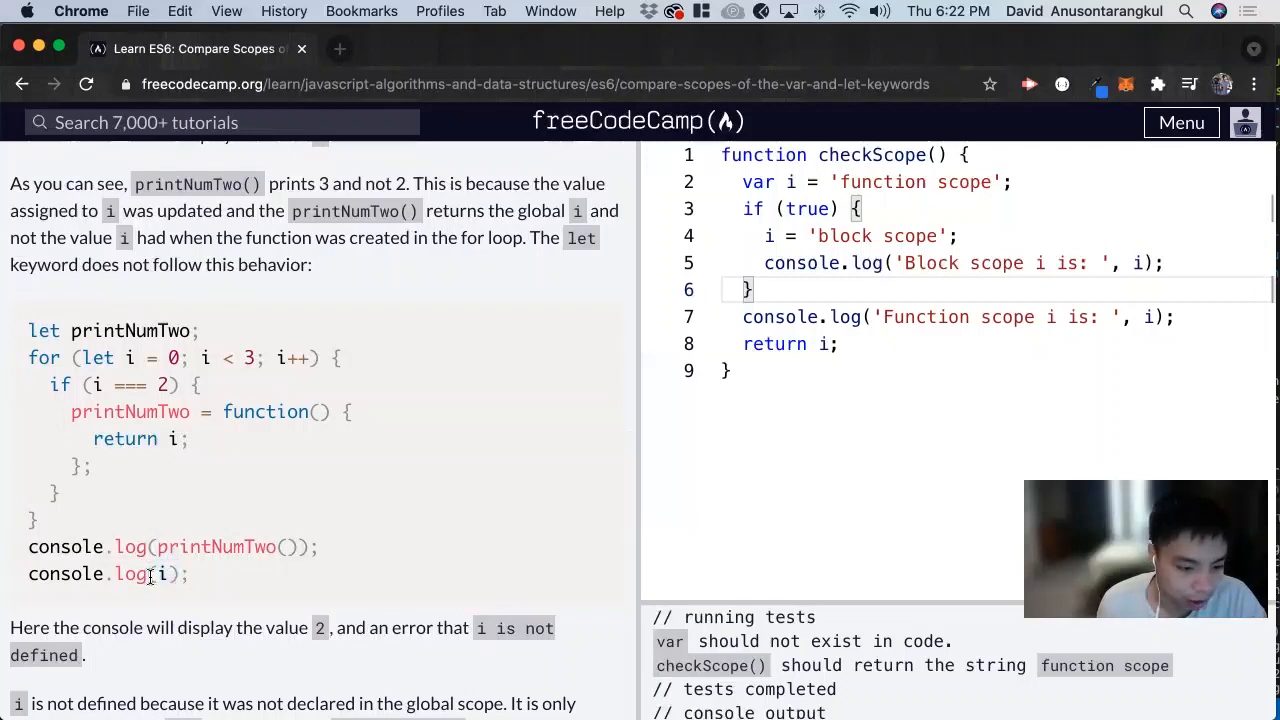
scroll("down", 3)
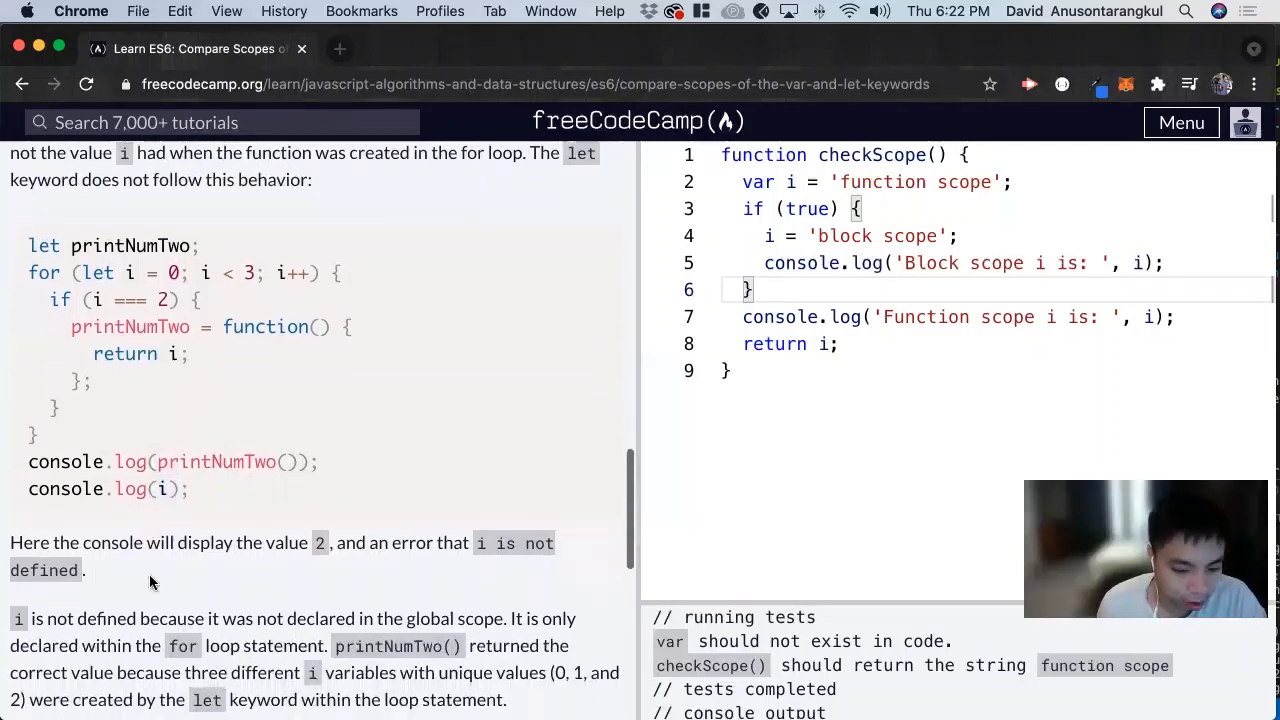
scroll("down", 3)
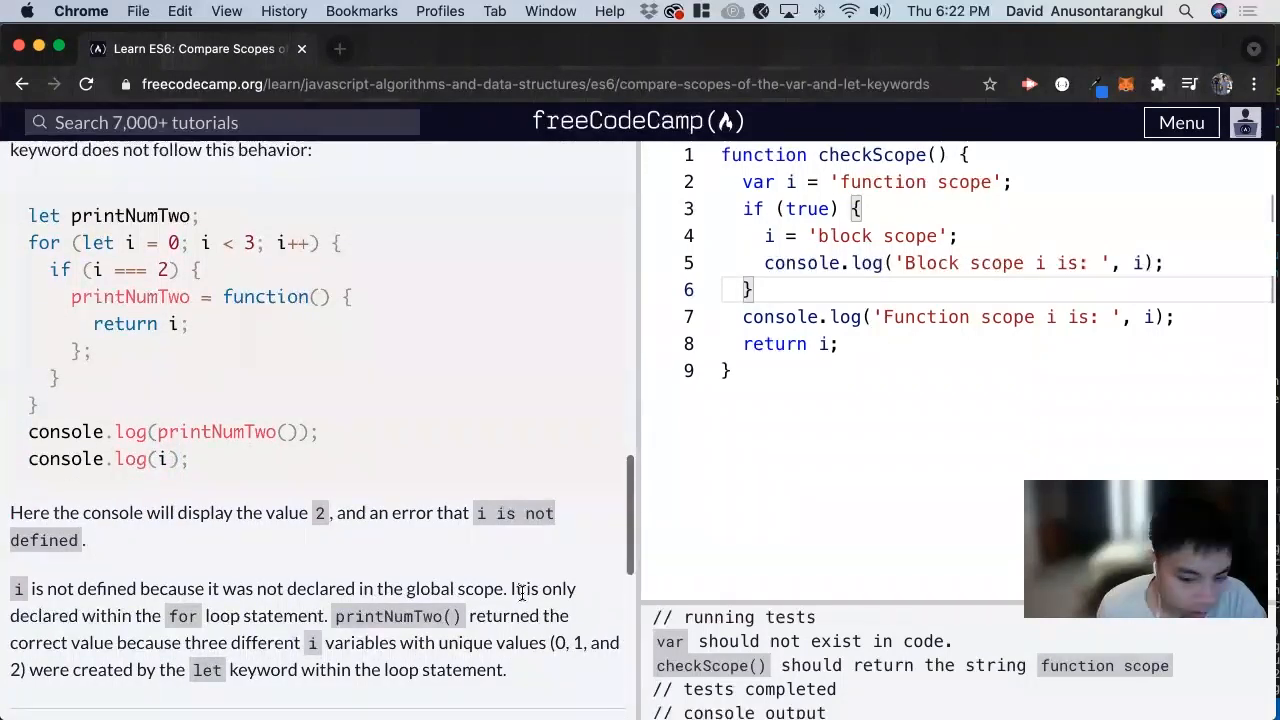
scroll("down", 3)
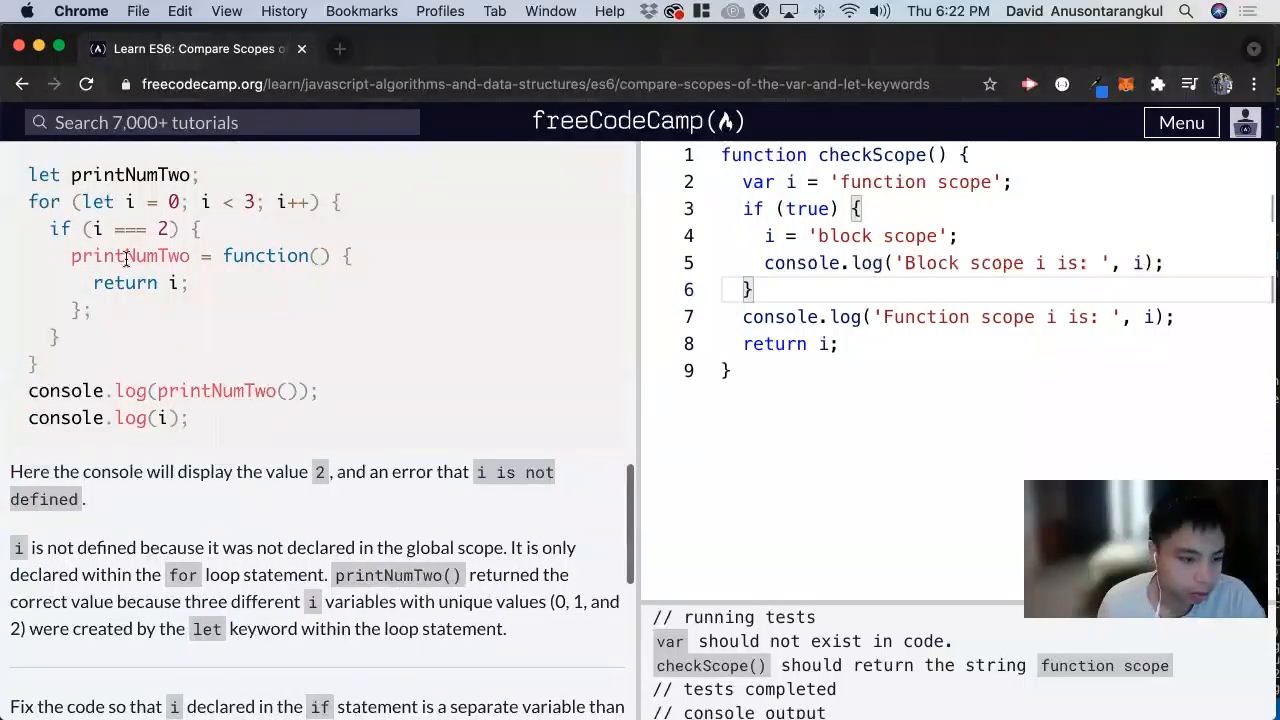
double_click(130, 228)
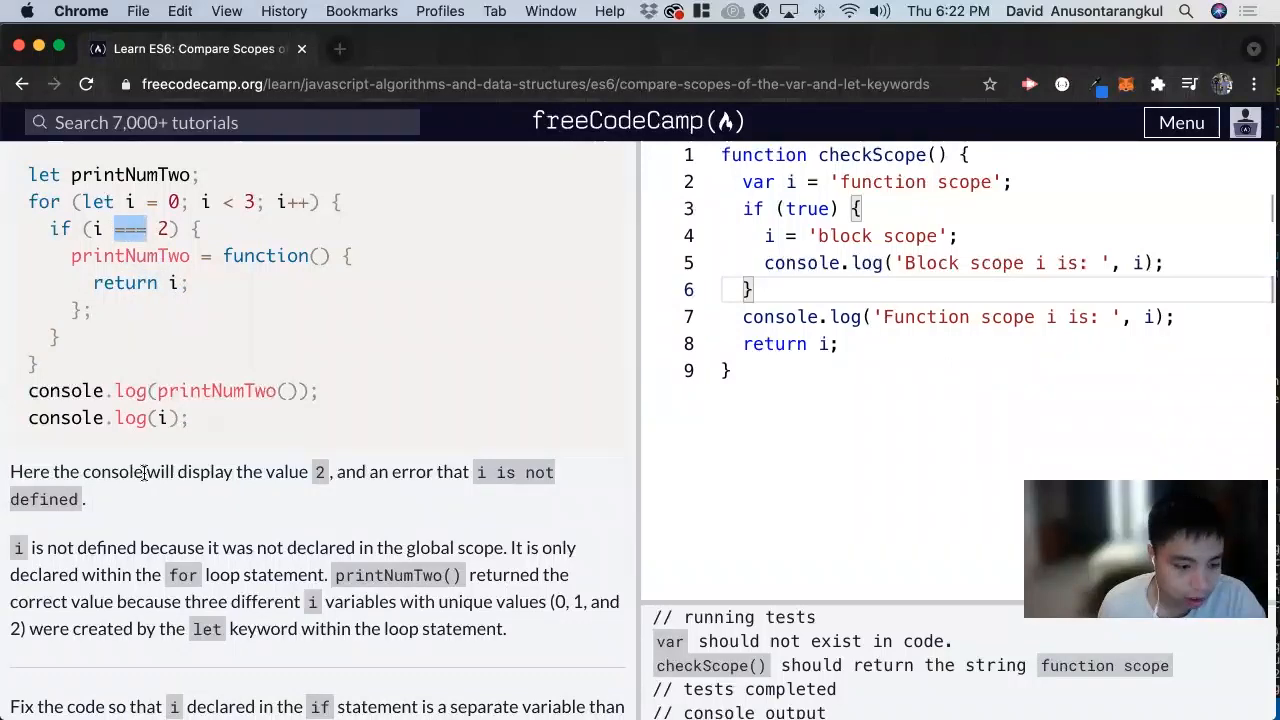
scroll("down", 3)
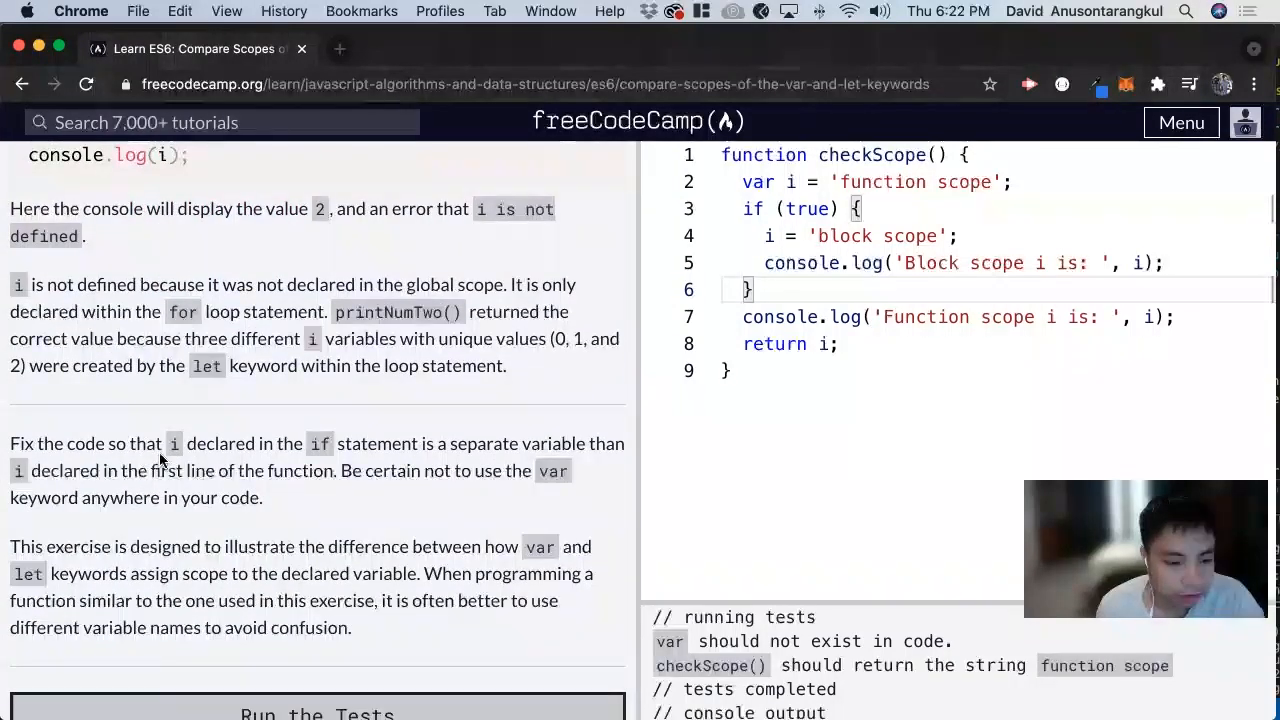
mouse_move(332, 458)
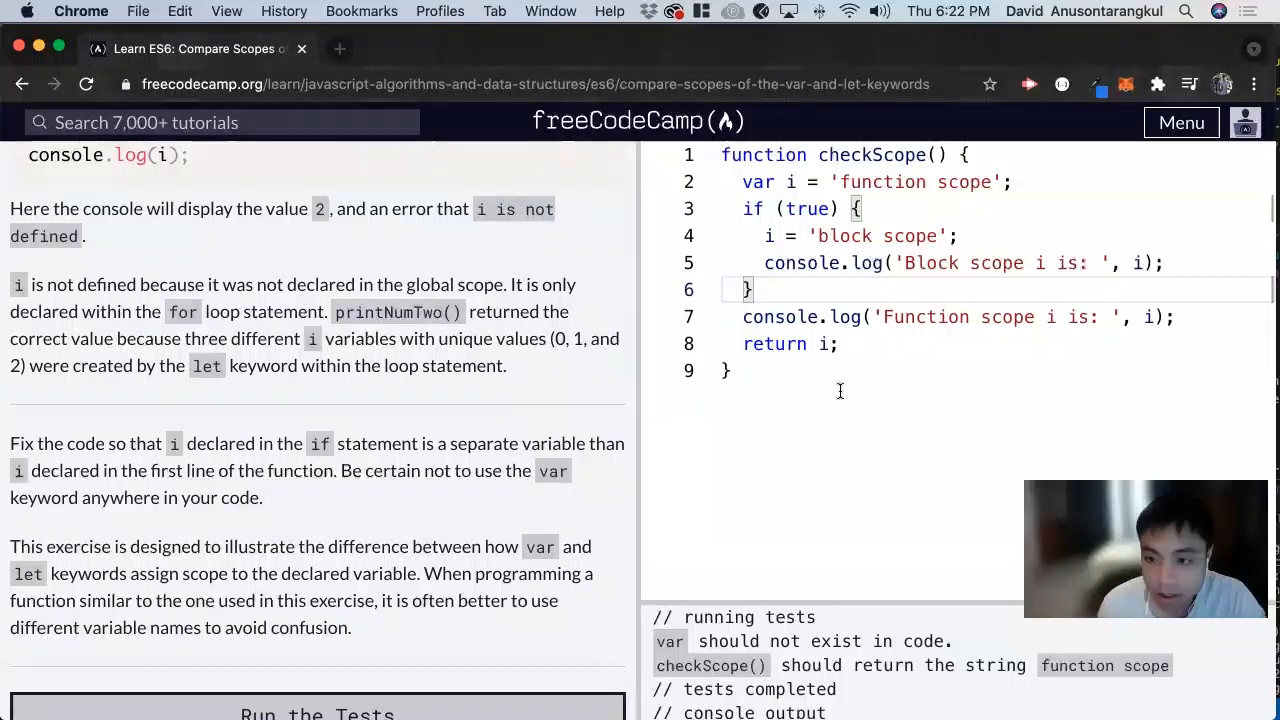
mouse_move(884, 374)
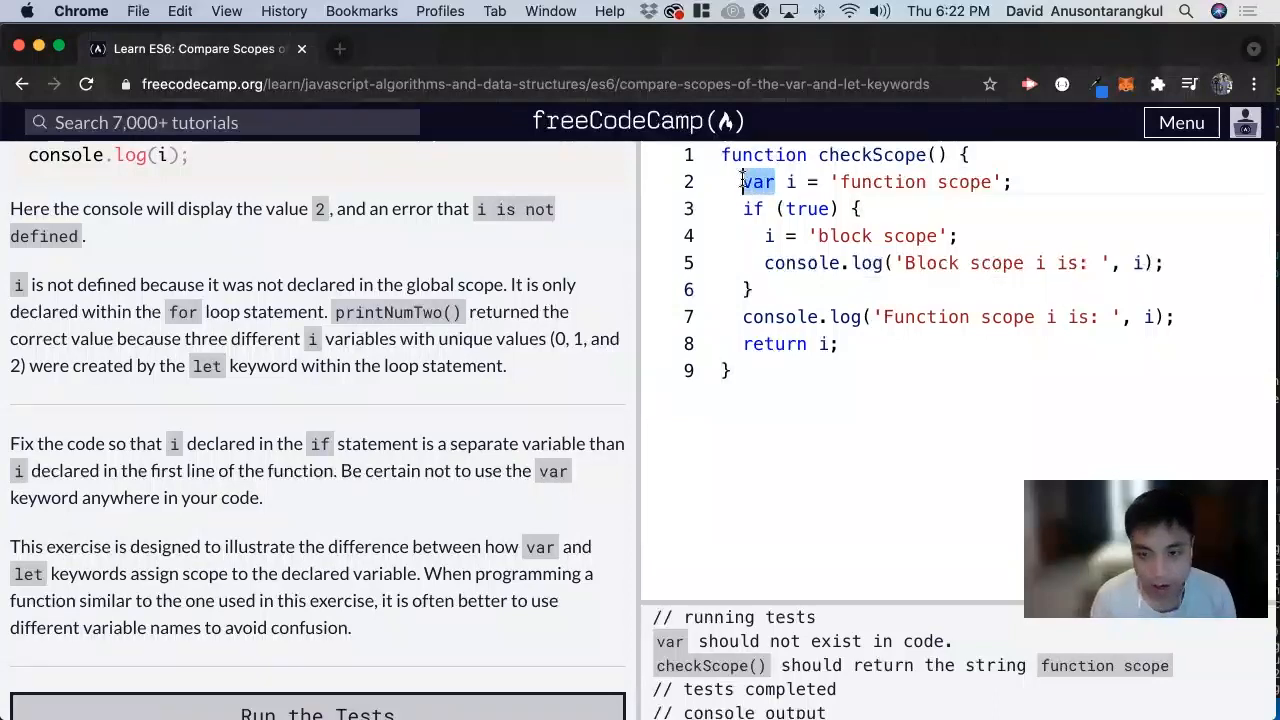
- Declare both i variables in checkScope with let and run the tests to reach the Cowabunga dialog
type("let")
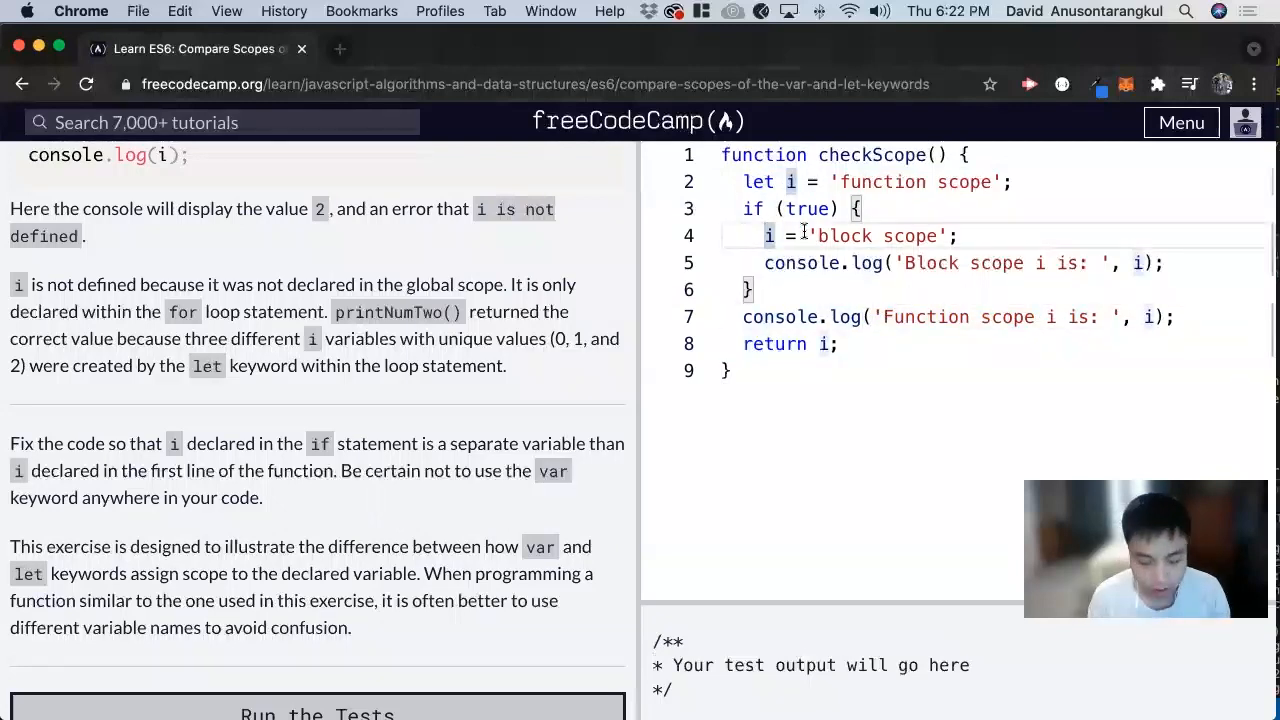
type("let")
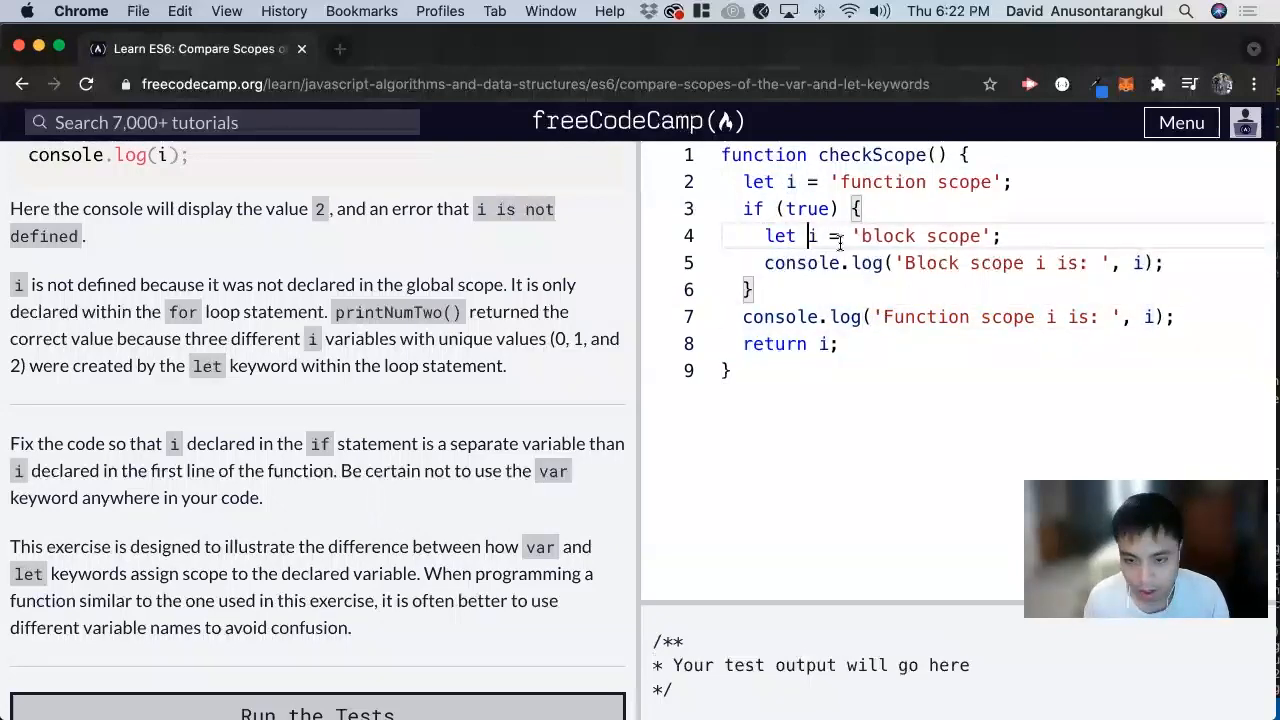
left_click(856, 208)
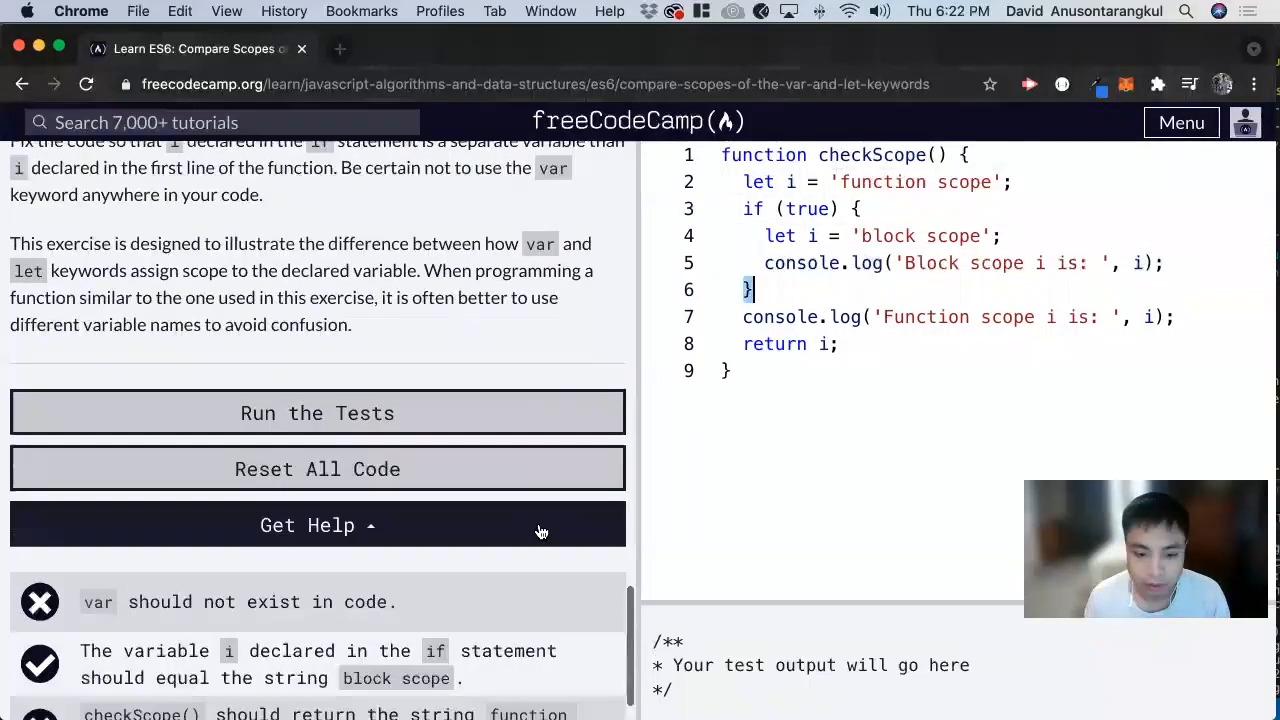
left_click(316, 412)
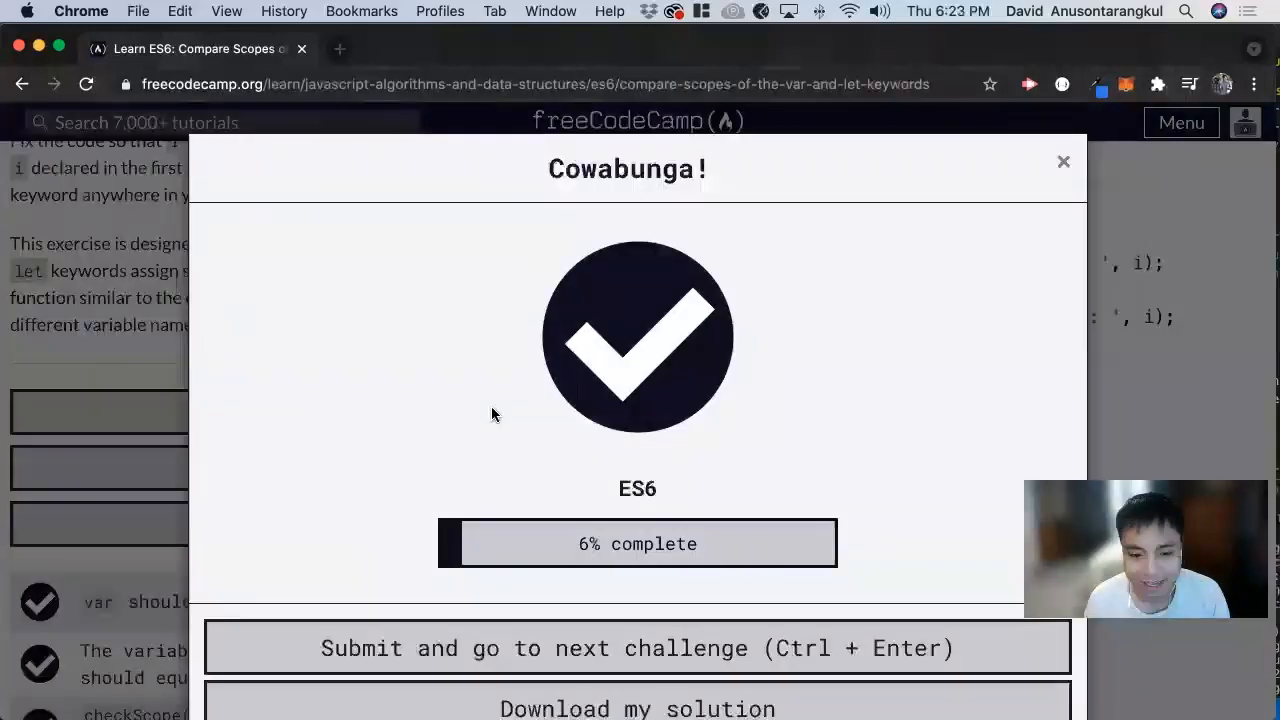